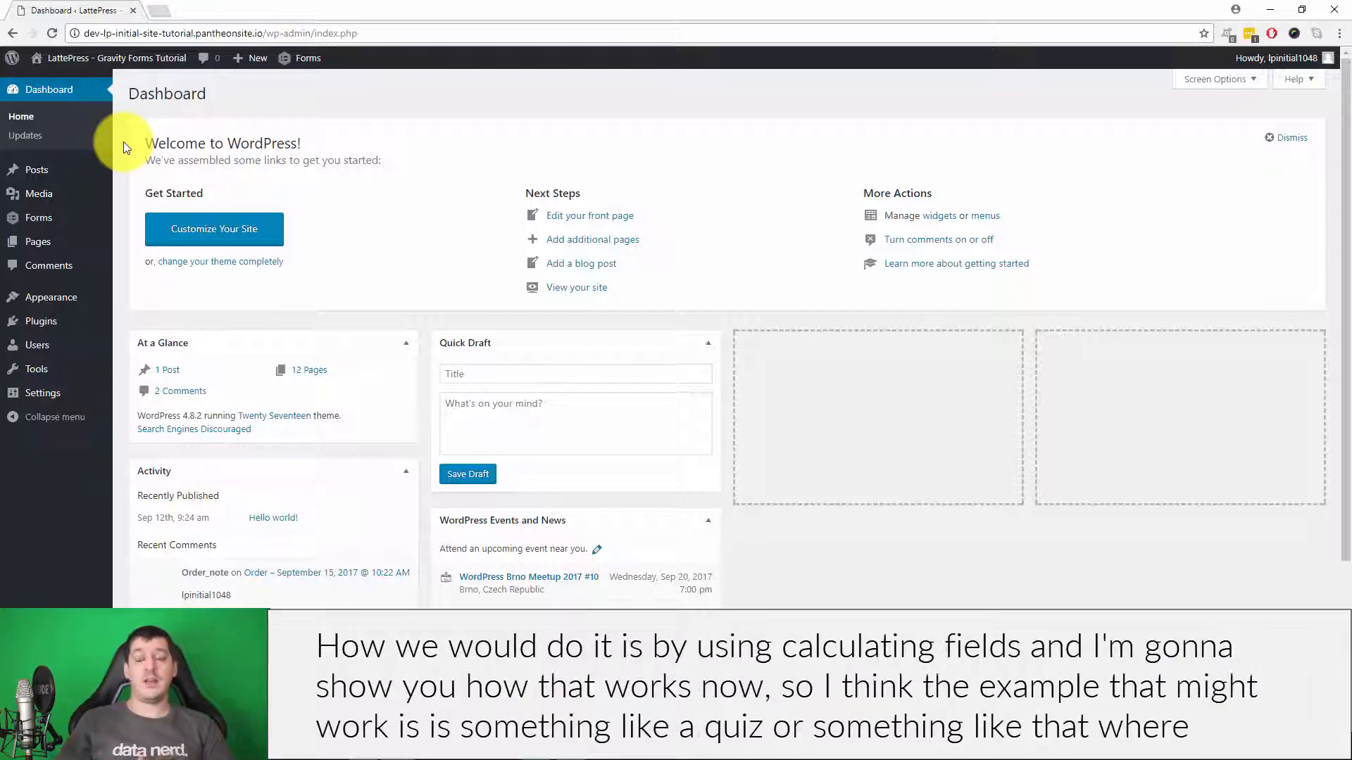
mouse_move(207, 178)
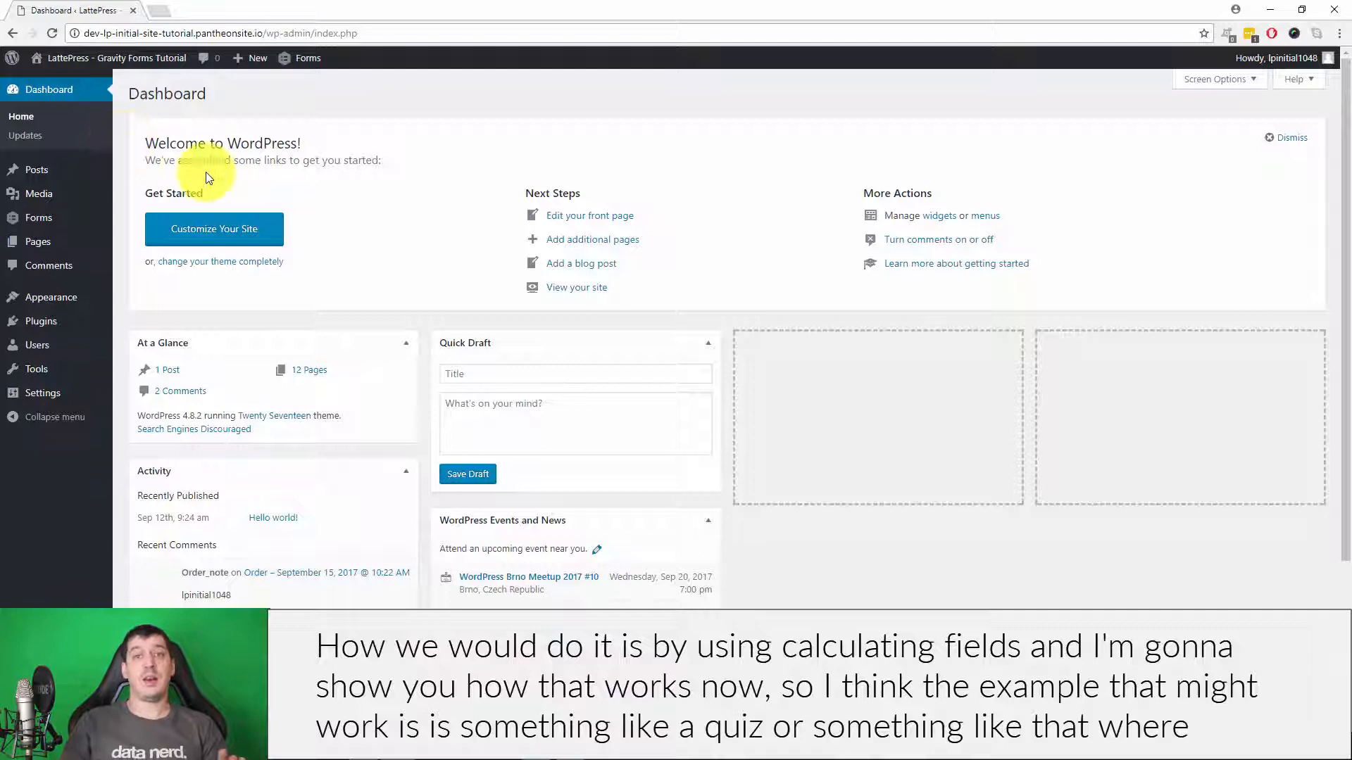
Open the Gravity Forms forms list from the WordPress admin sidebar.
click(38, 217)
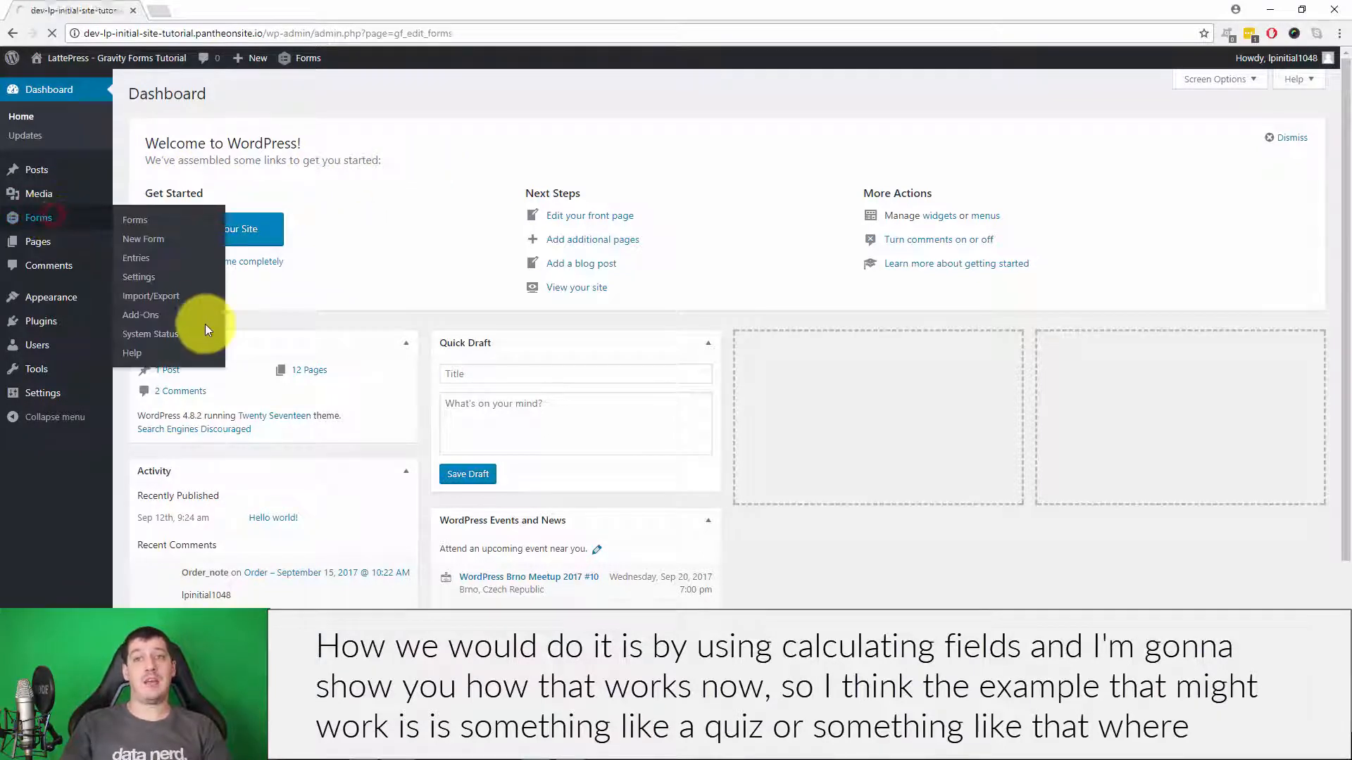
click(135, 219)
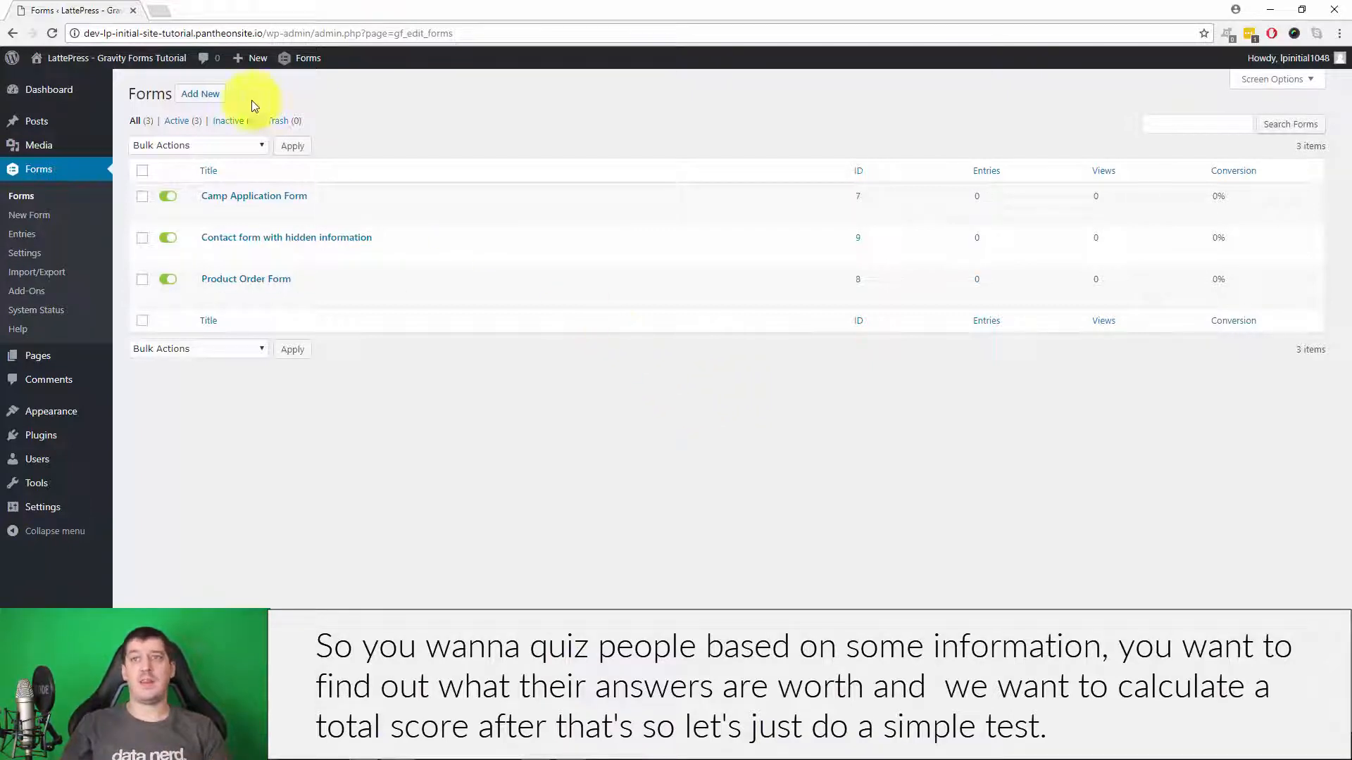
Create a new form titled 'Simple Test'.
click(200, 93)
text(Simple Te)
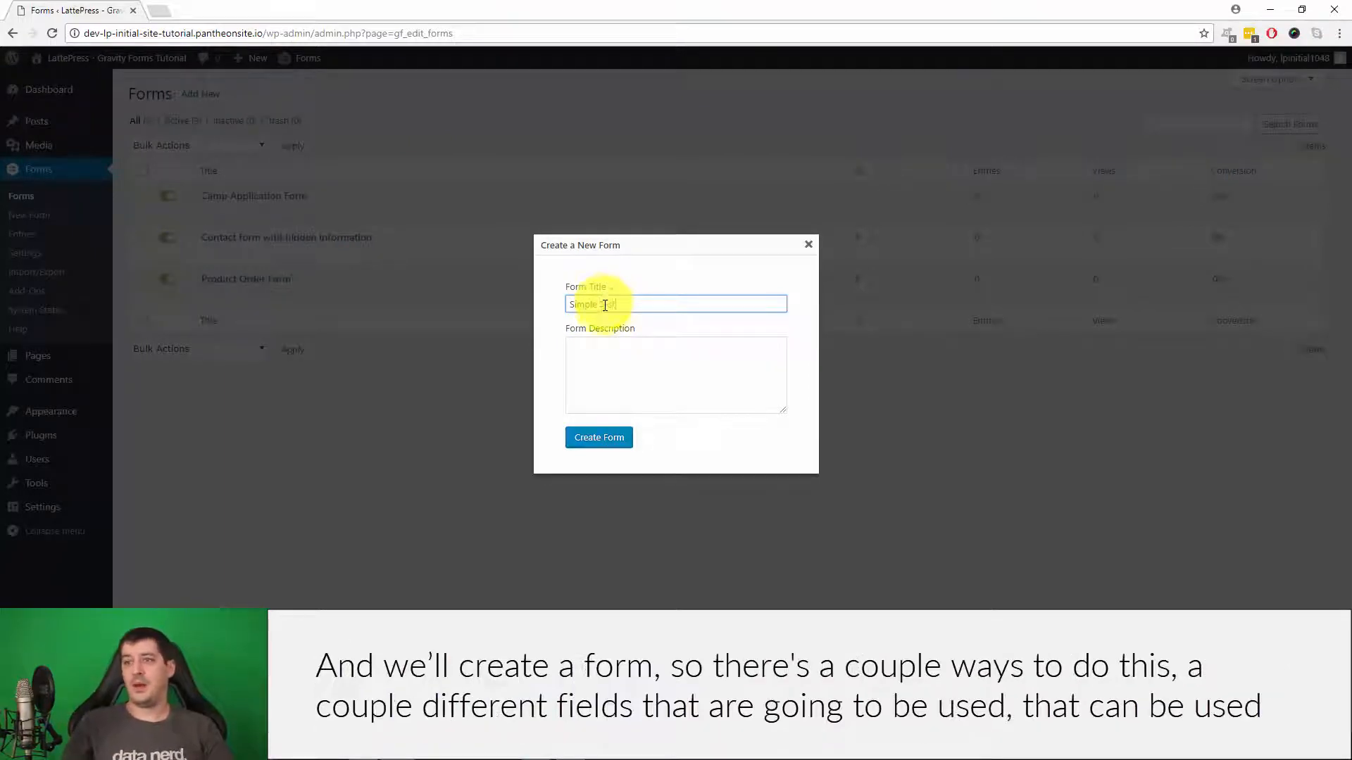
click(598, 437)
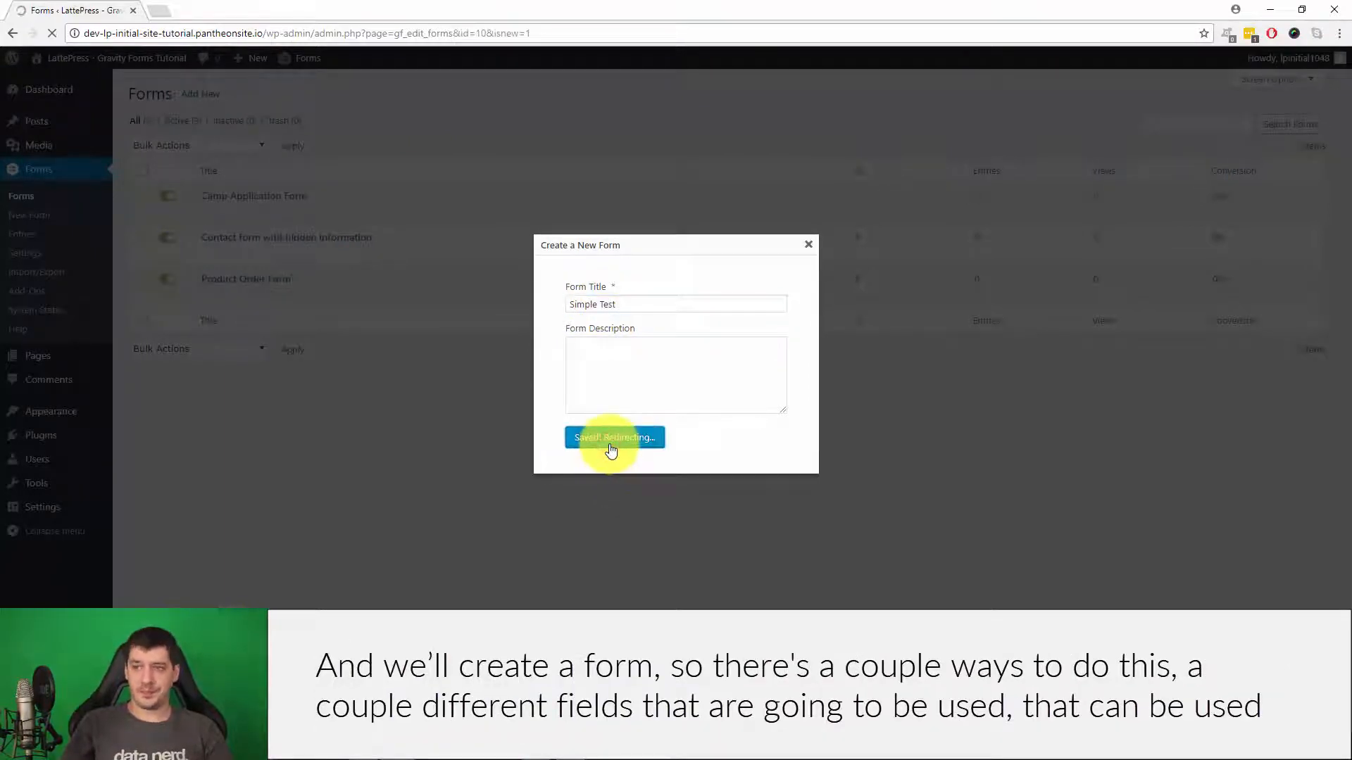
click(614, 437)
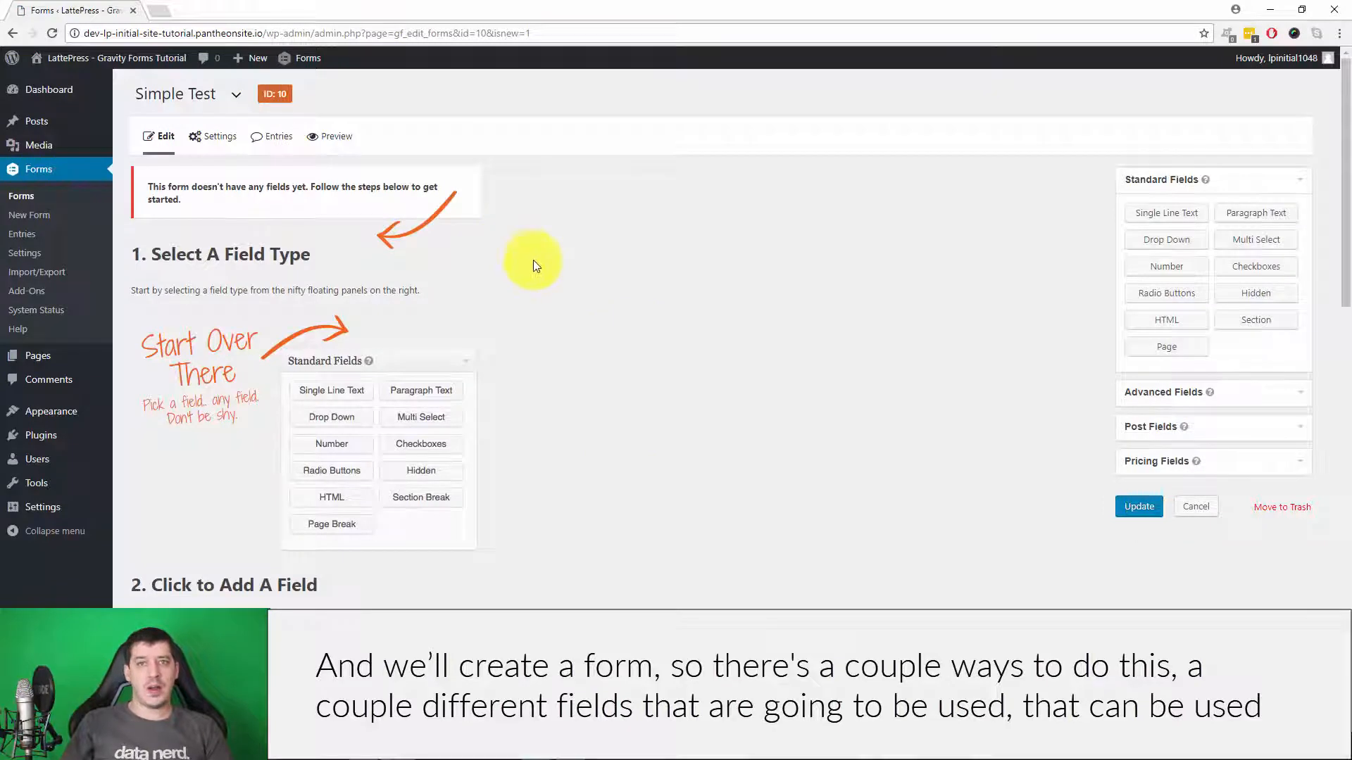
mouse_move(535, 280)
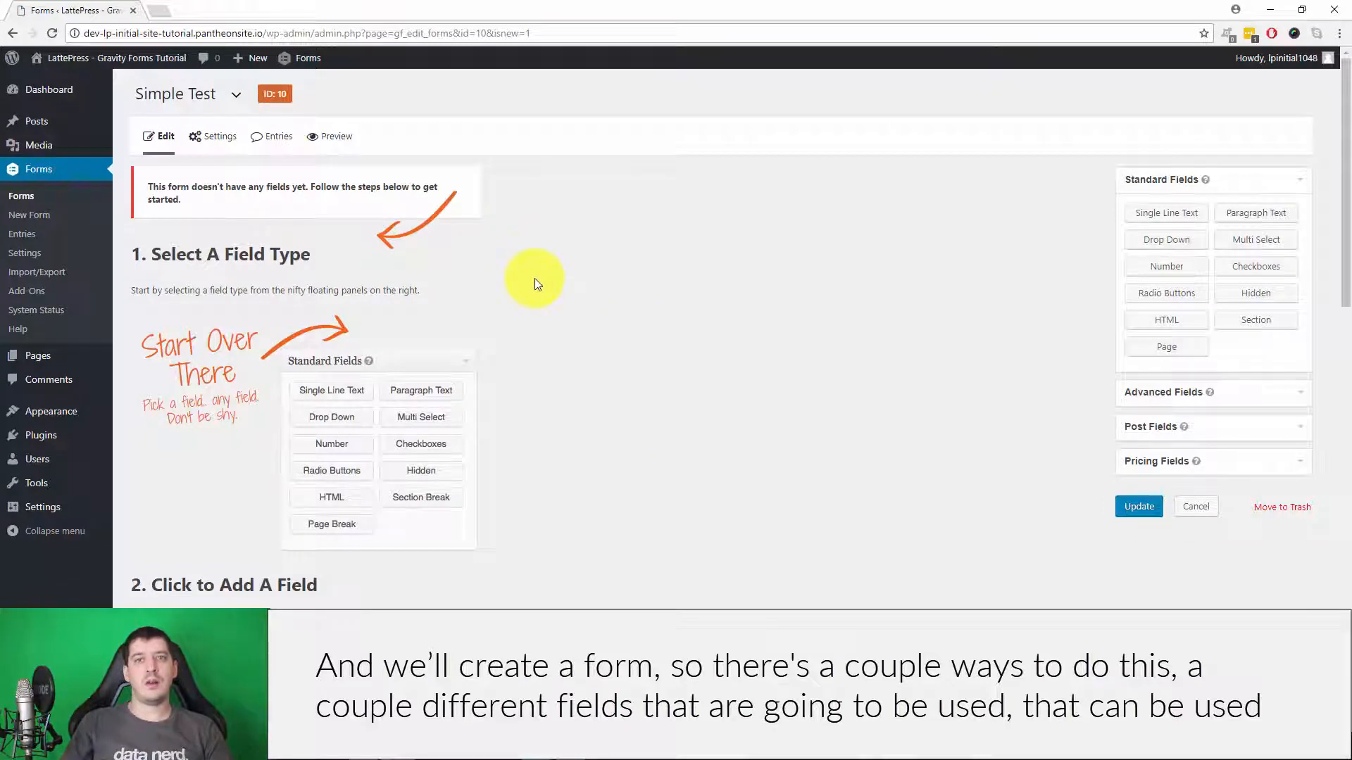
mouse_move(1062, 276)
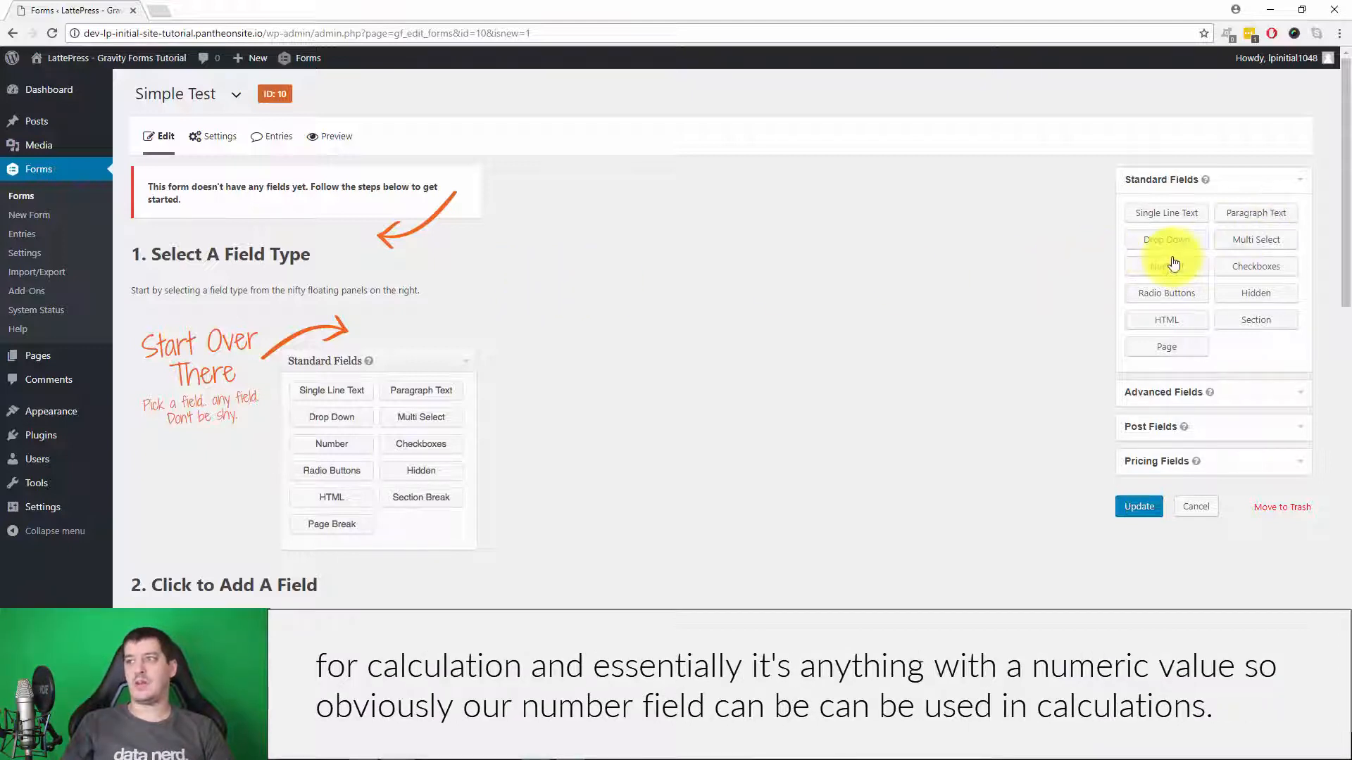
Add a Number field and a Drop Down field, then remove them.
click(1178, 265)
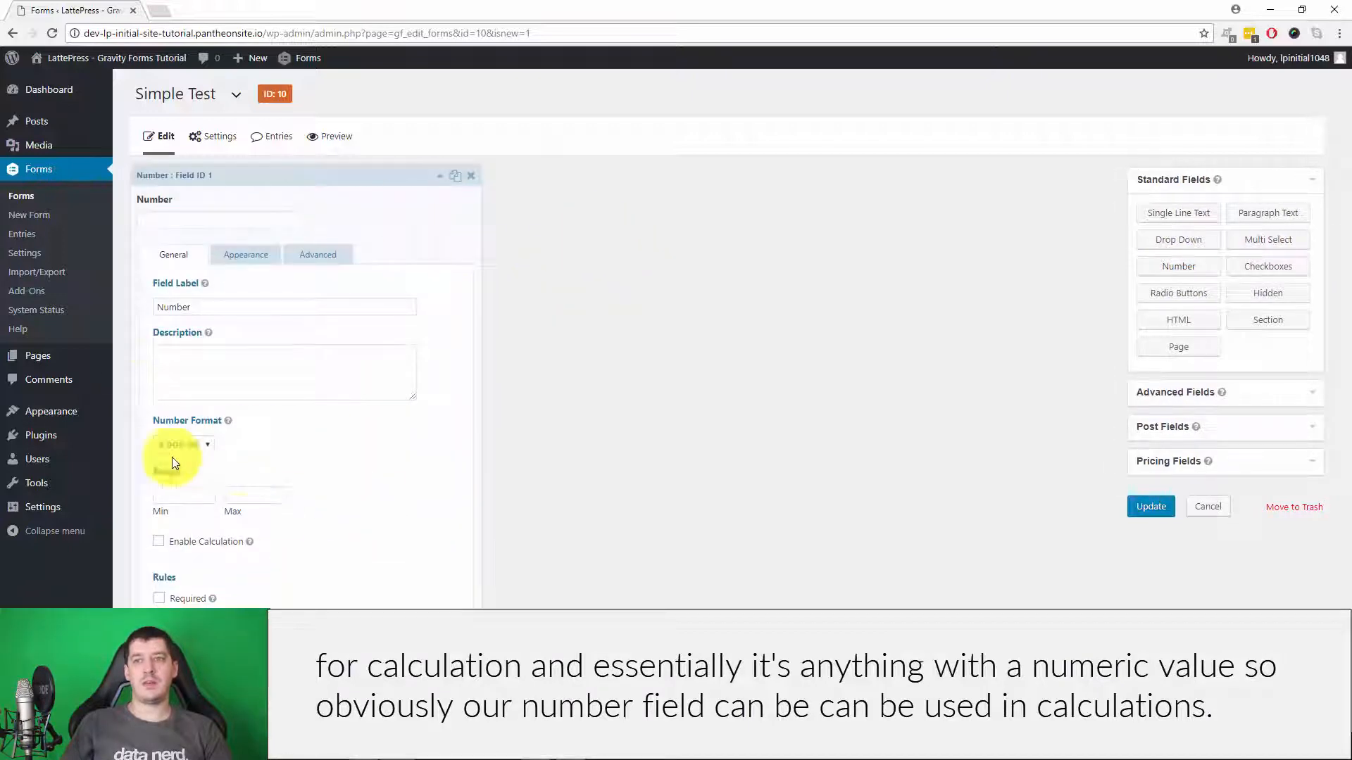
click(439, 180)
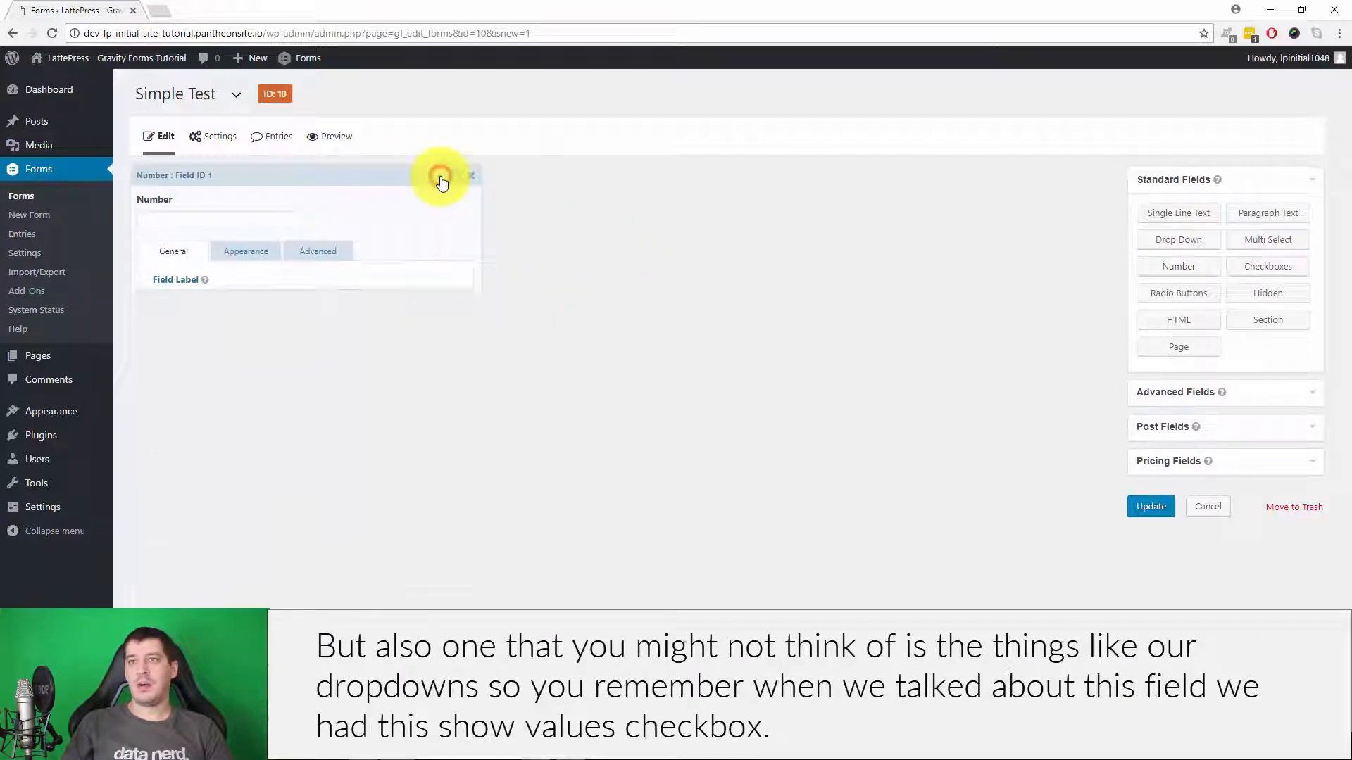
click(472, 176)
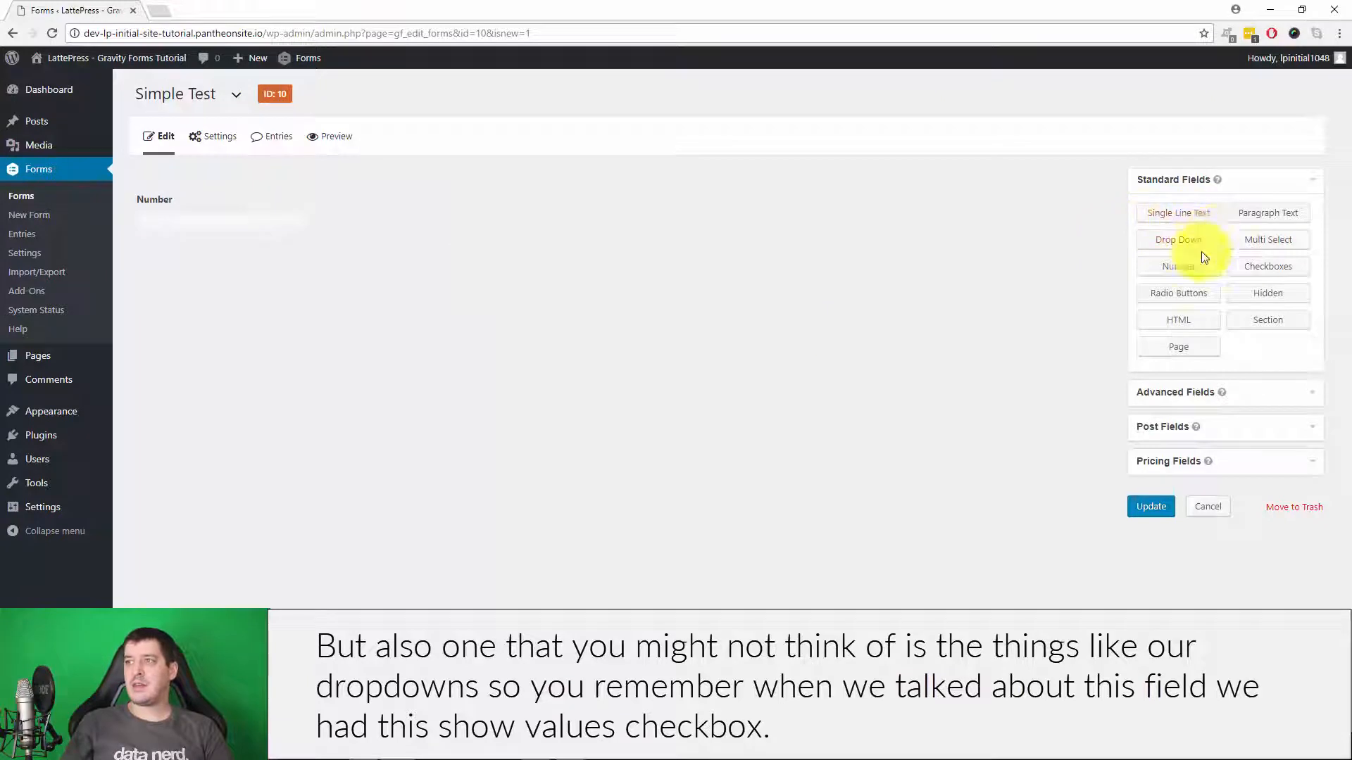
click(1178, 239)
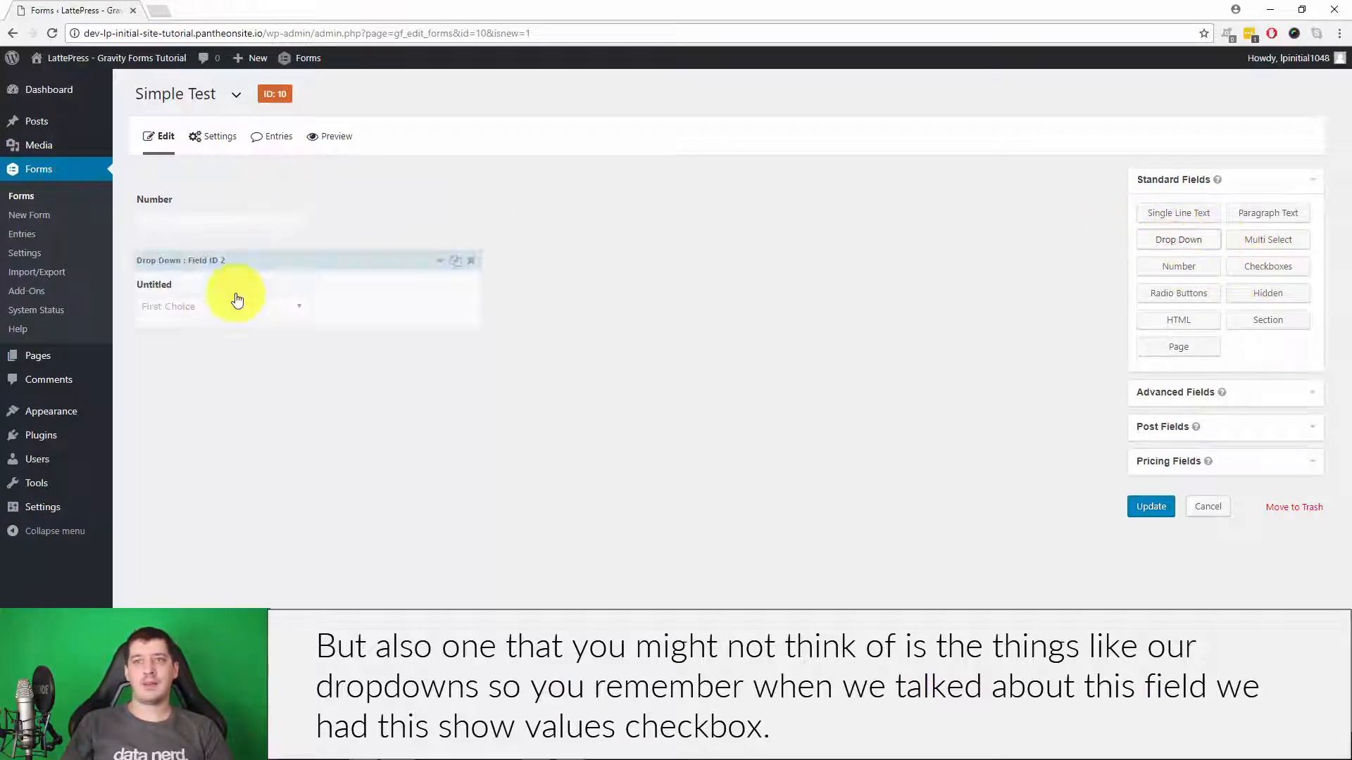
click(238, 300)
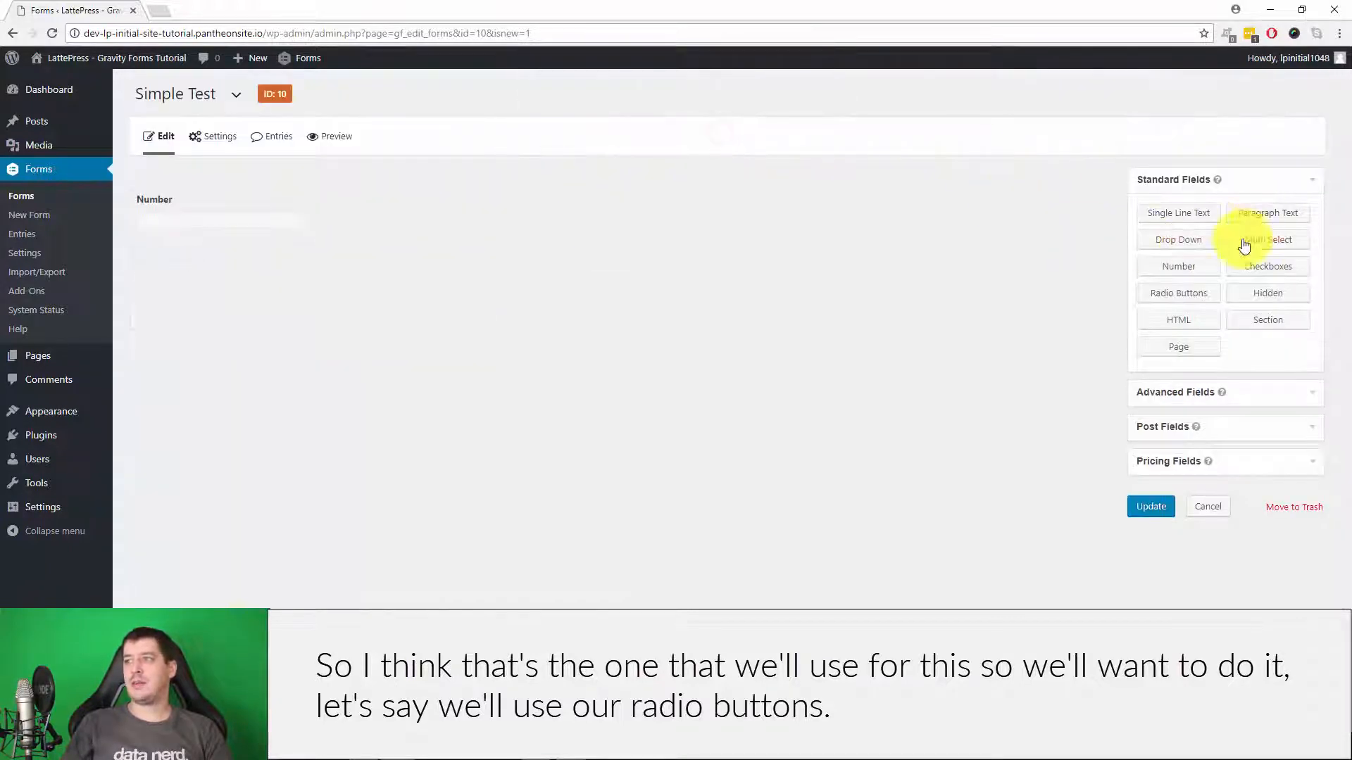
Add a Radio Buttons field with its three default choices.
click(1178, 293)
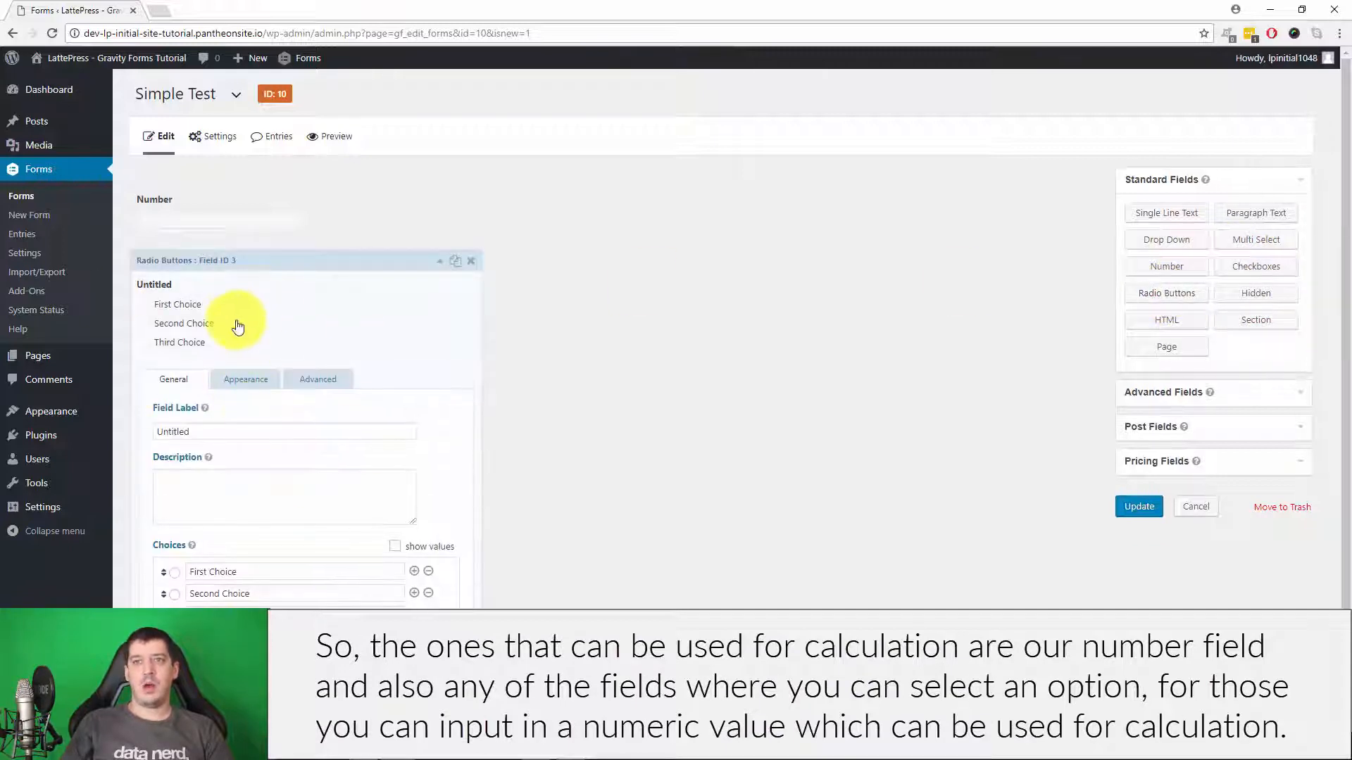
click(250, 215)
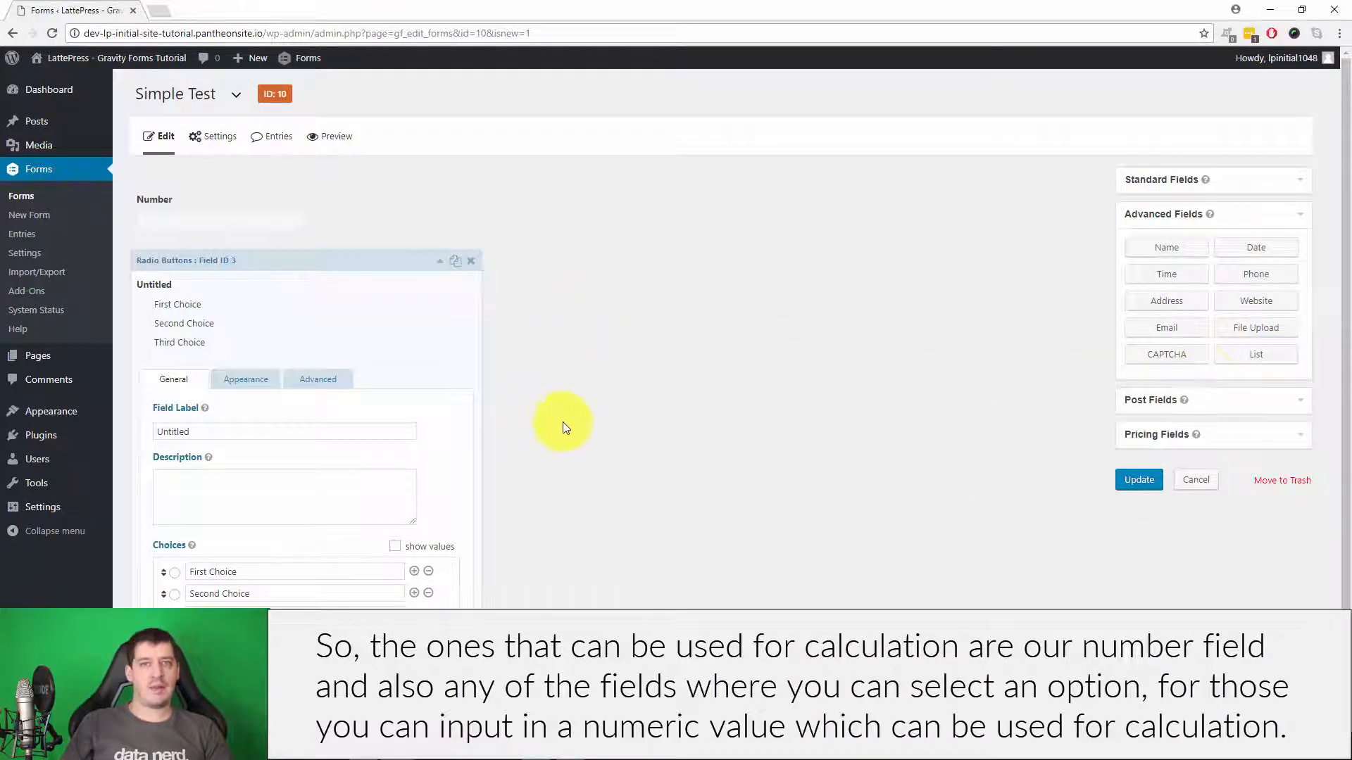
scroll(down, 3)
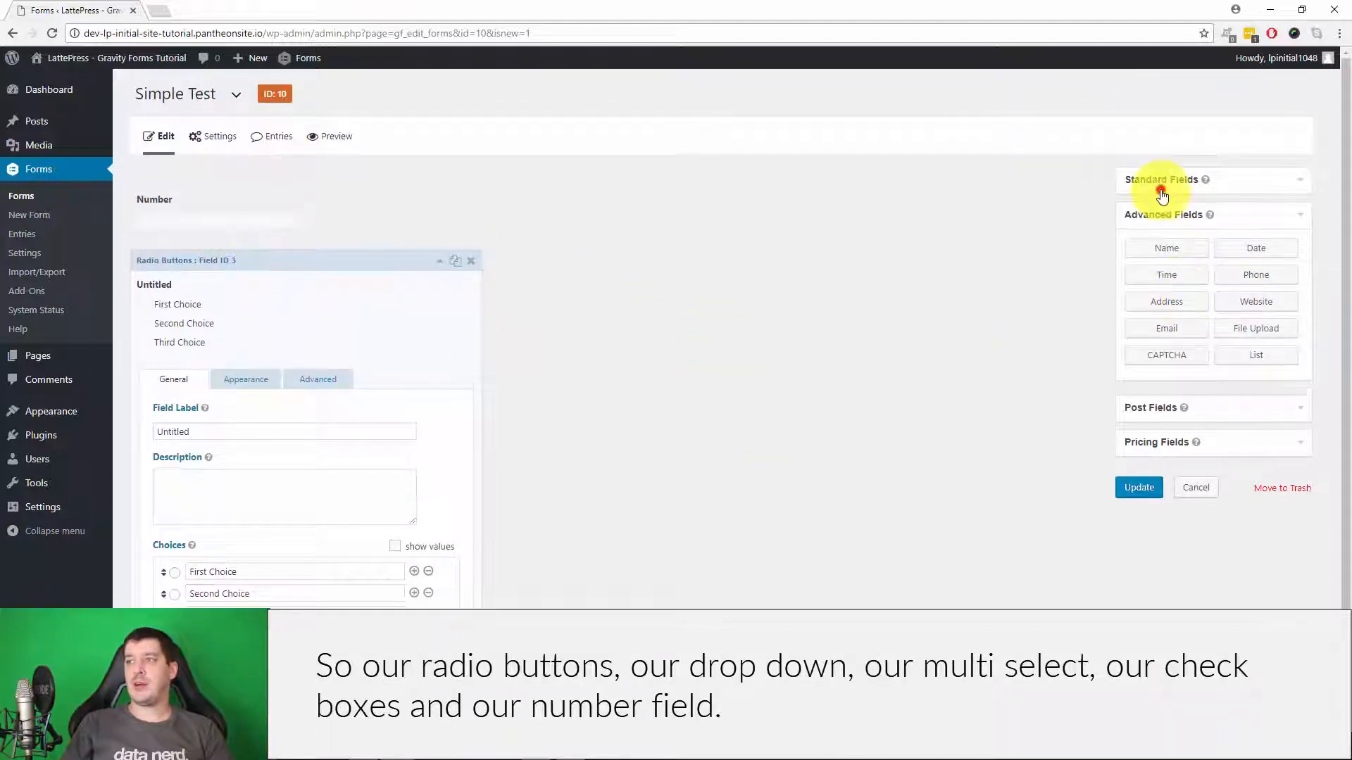
click(1161, 179)
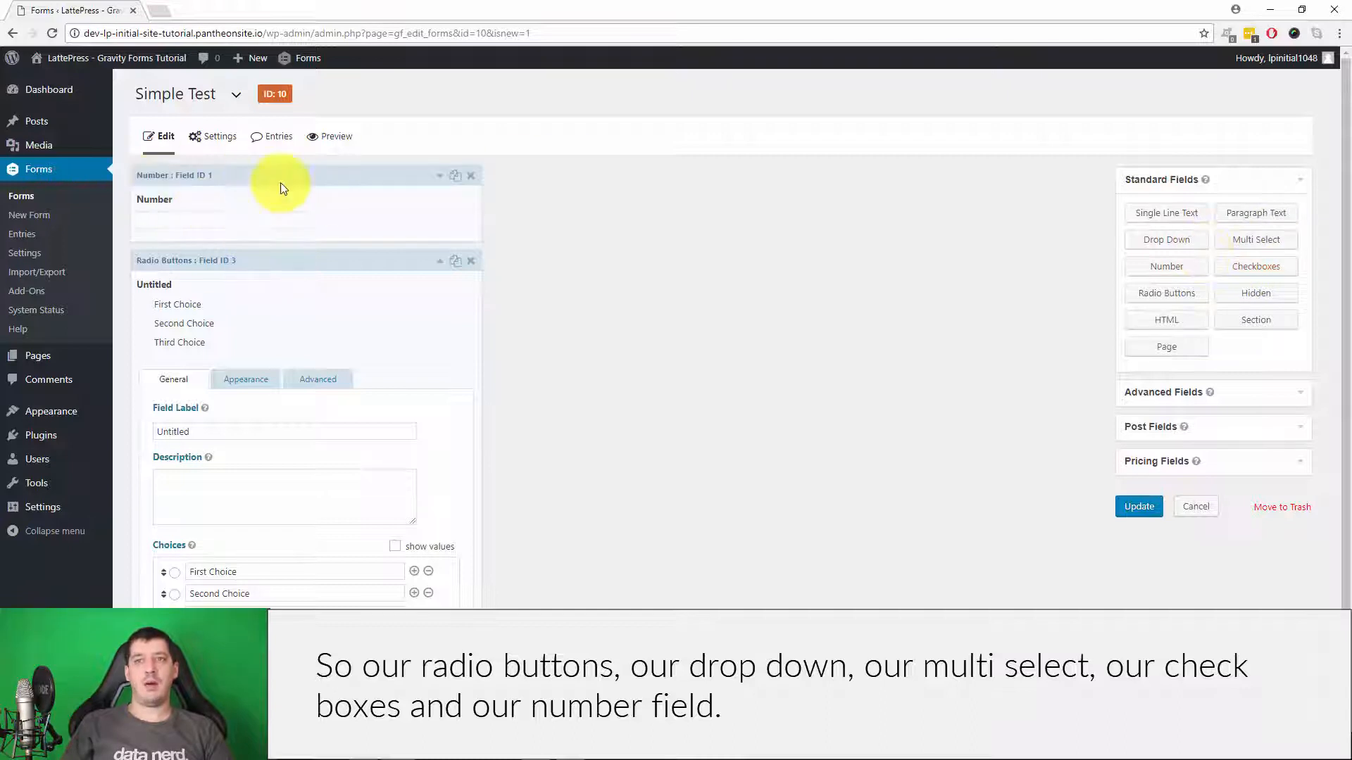
scroll(down, 3)
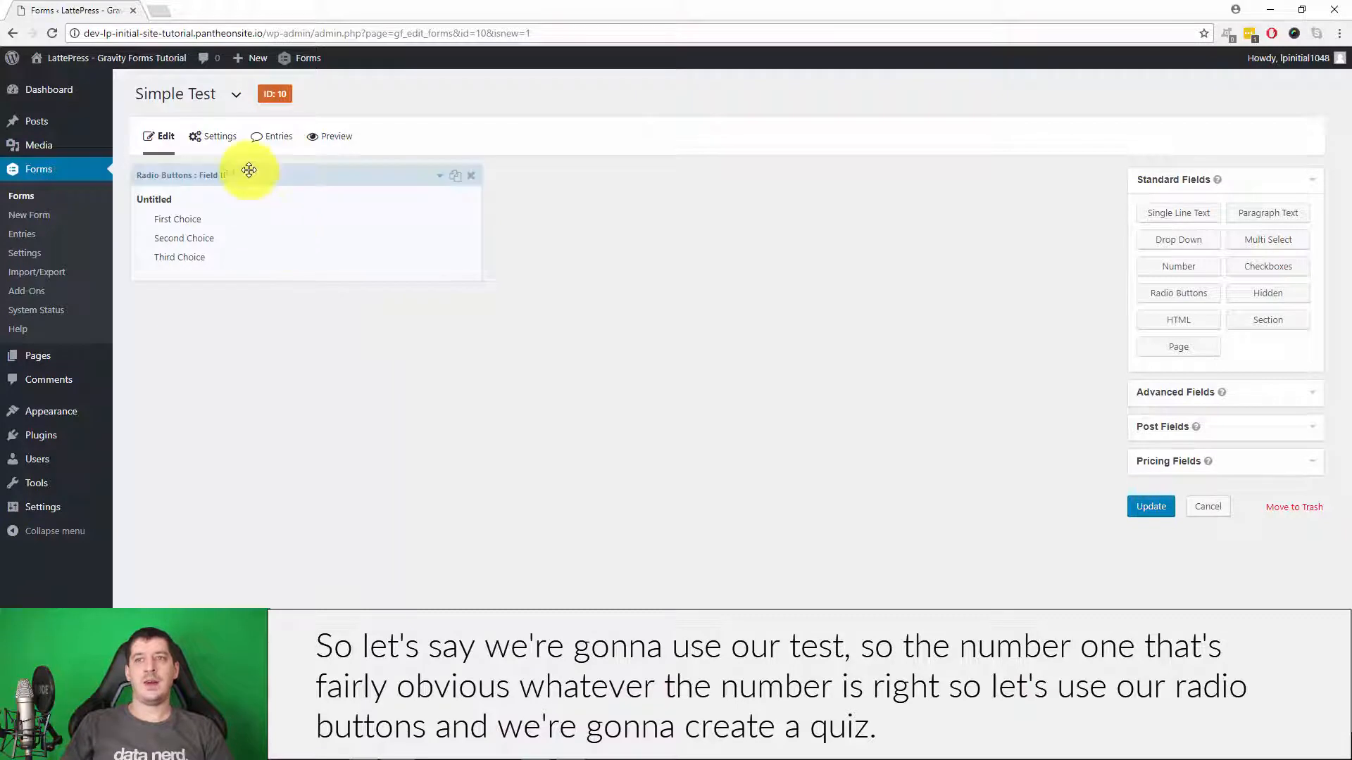
Label the radio question 'What is 2+2?' with choices 4, 5 and 6, showing values.
click(250, 170)
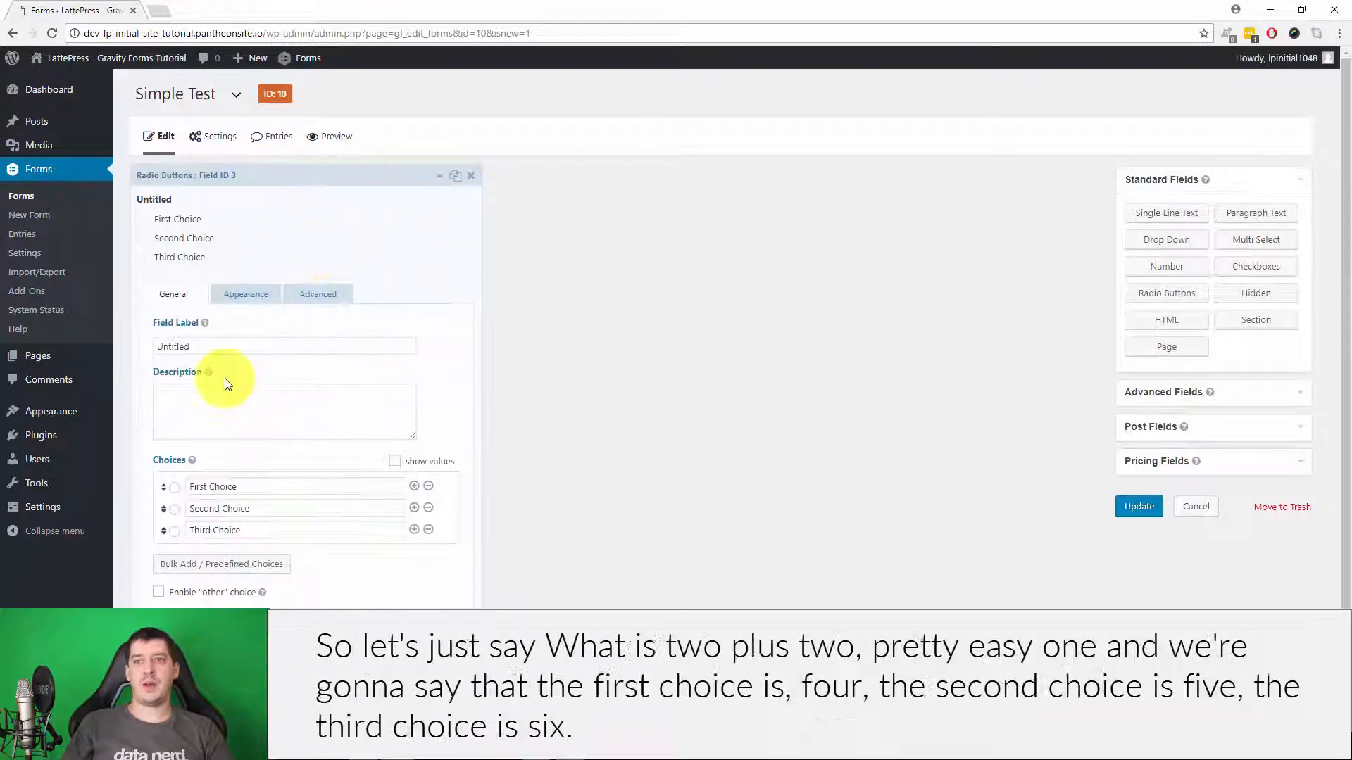
text(What is)
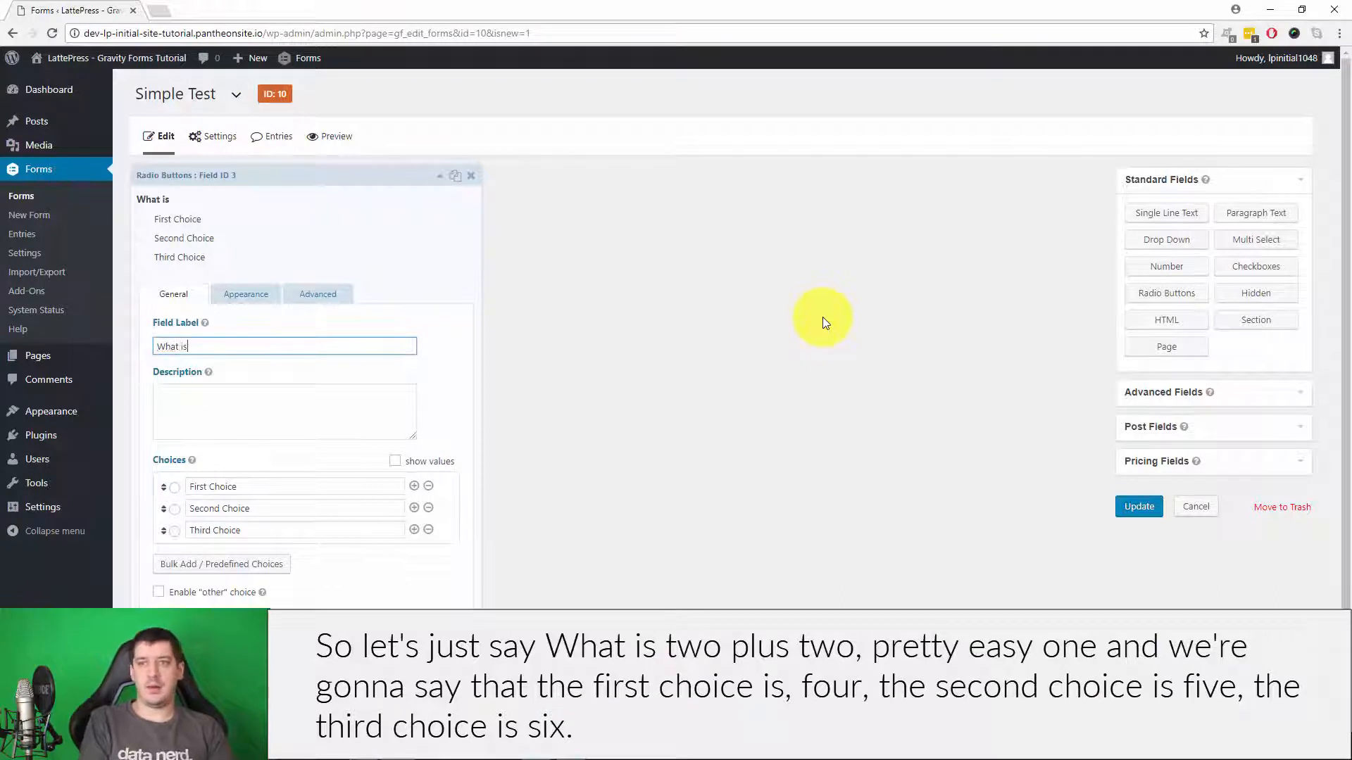
text(2+2?)
click(295, 509)
text(5)
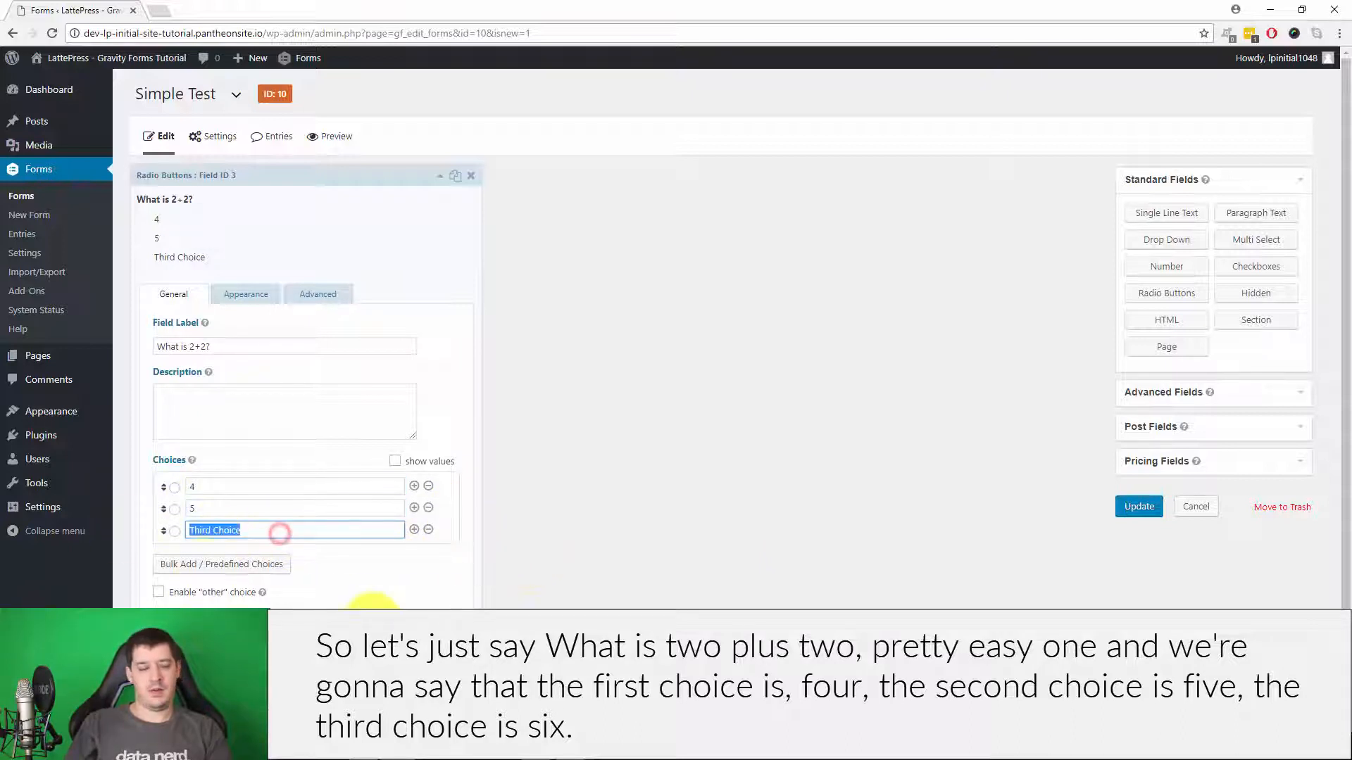
text(6)
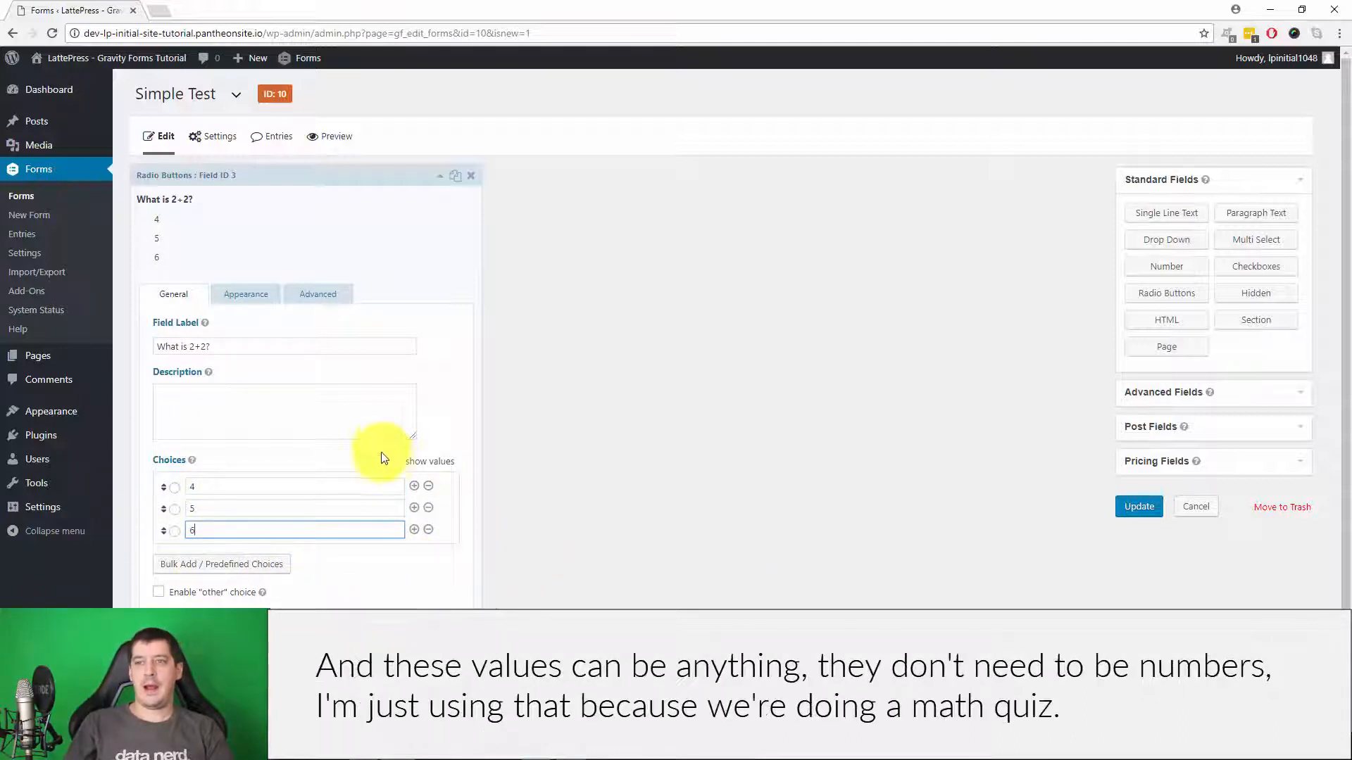
click(395, 460)
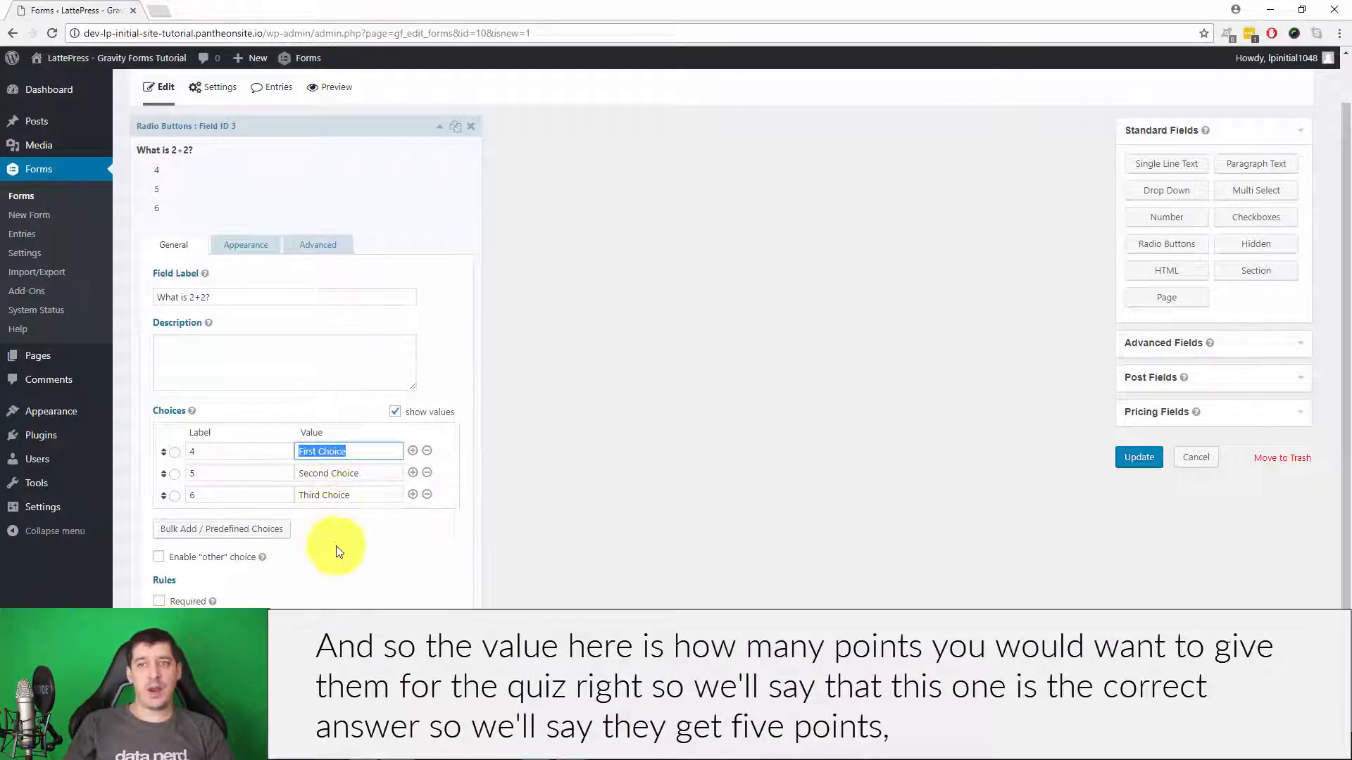
mouse_move(337, 516)
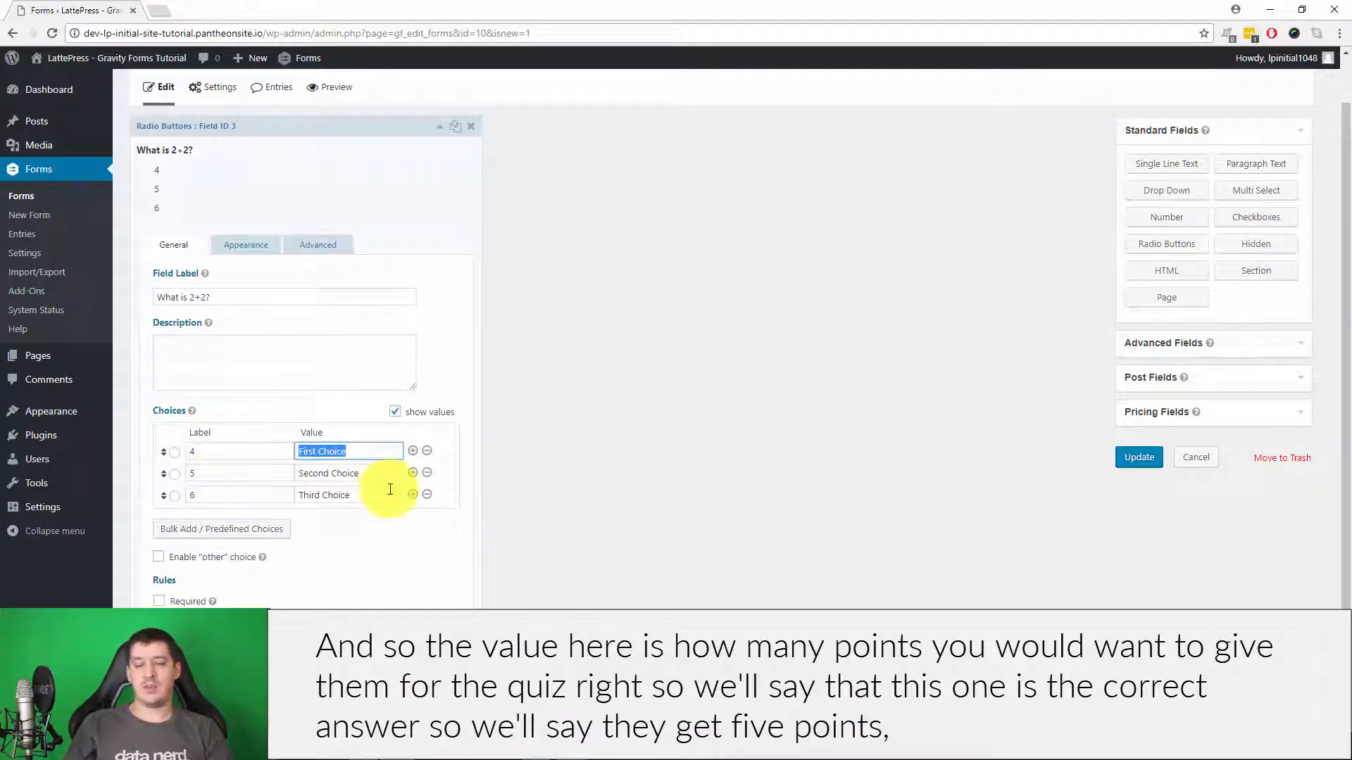
Give choice 4 a value of 5 and choices 5 and 6 a value of 0.
click(349, 473)
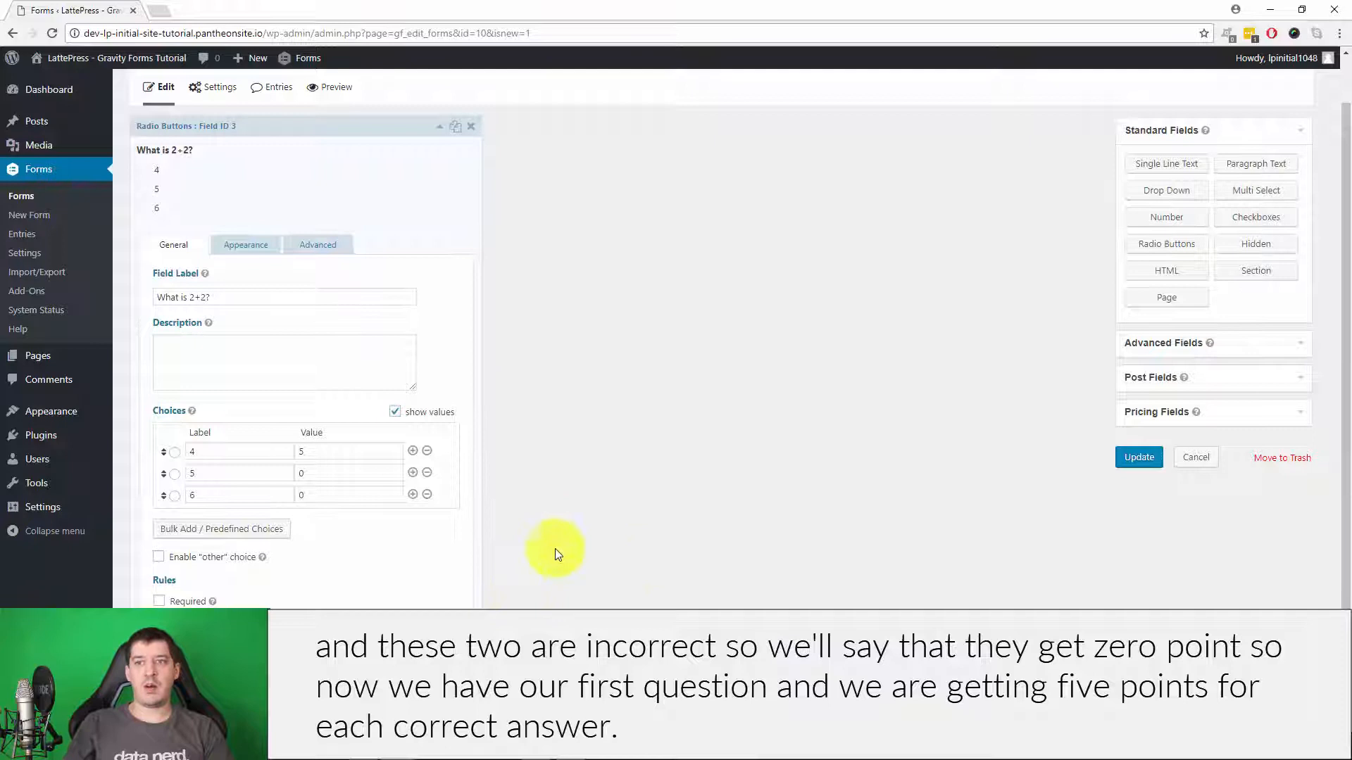
mouse_move(326, 435)
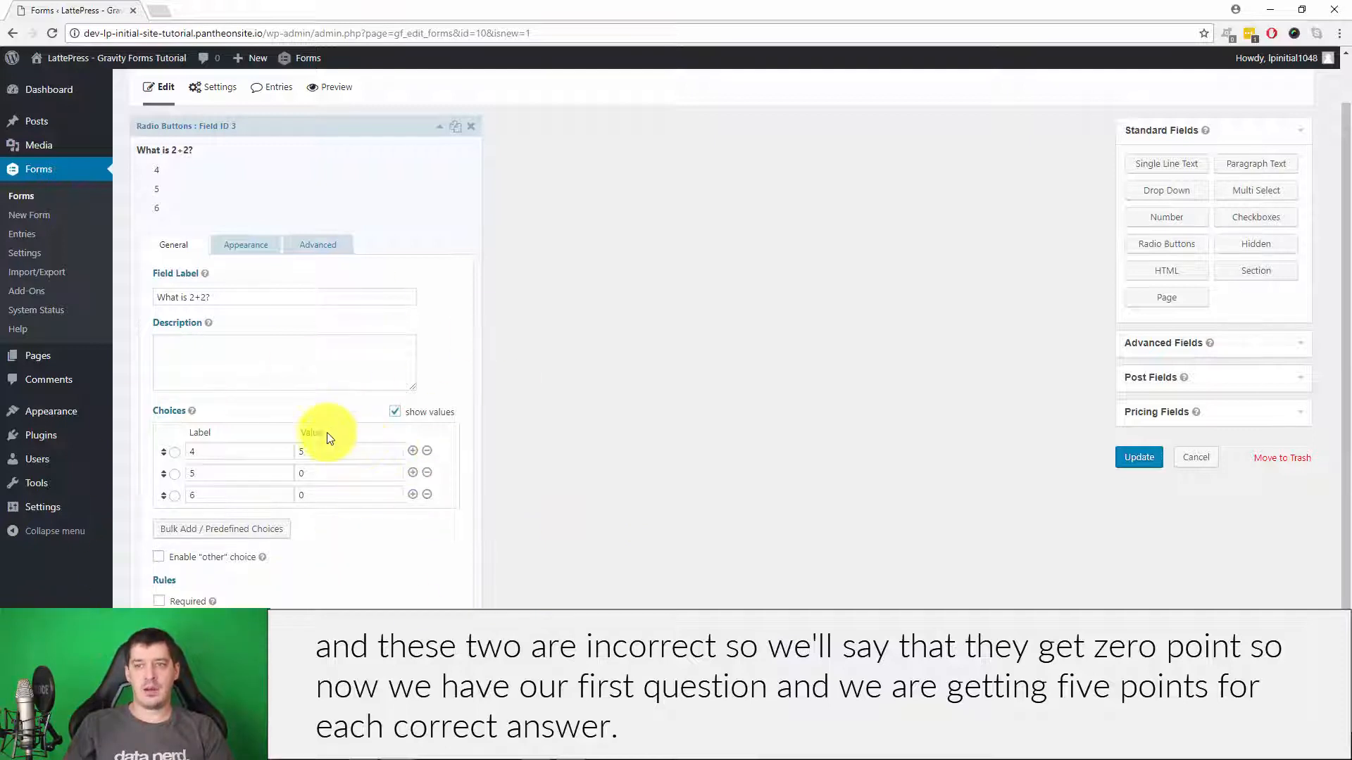
click(350, 450)
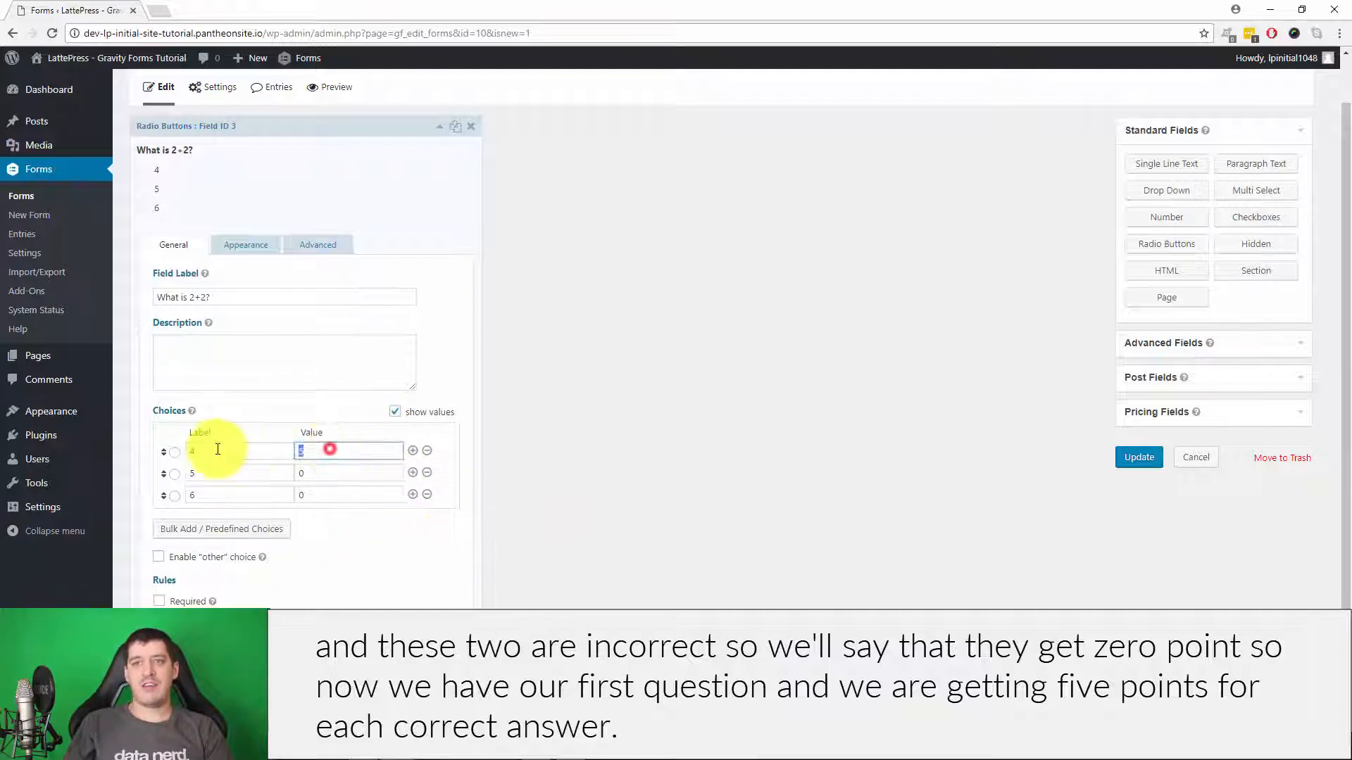
mouse_move(416, 495)
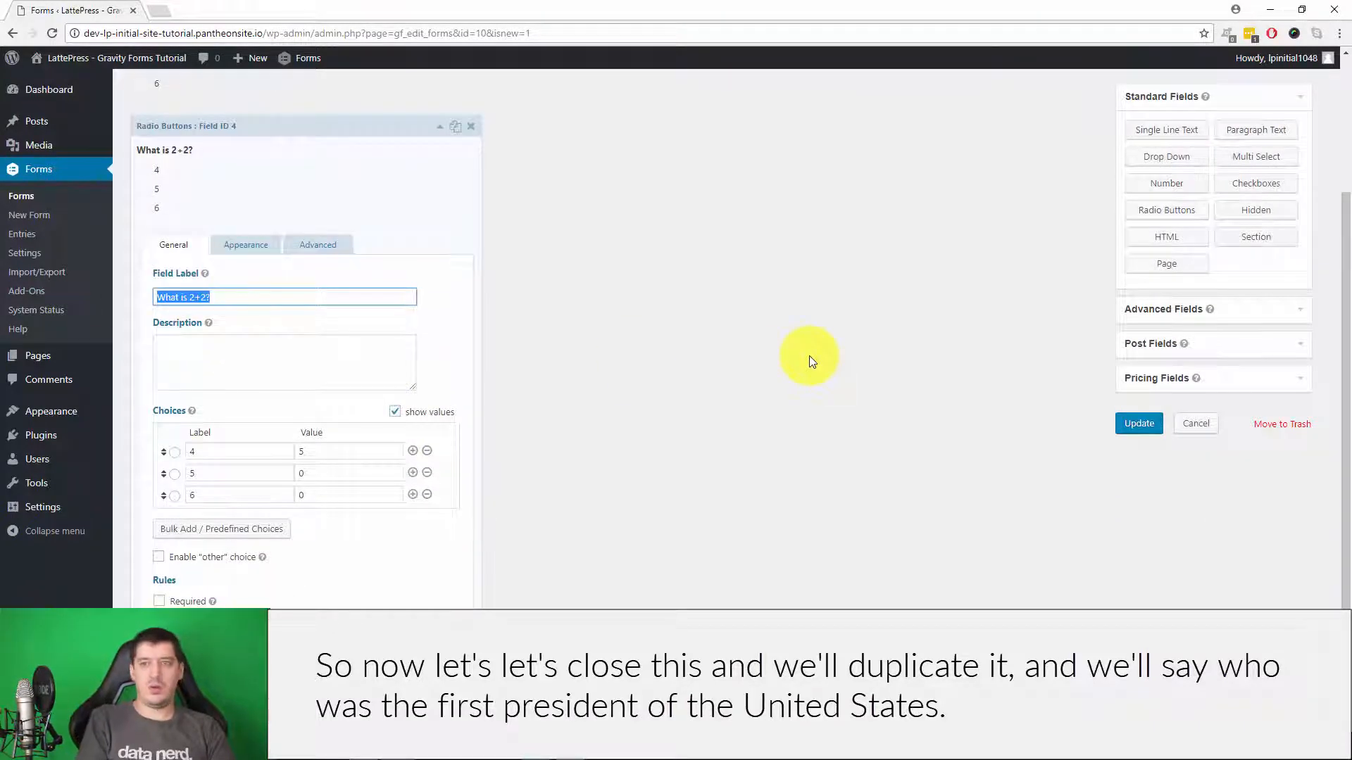
Label the second question 'Who was the first President?' with Abraham Lincoln, King George, George Washington.
text(Who was the first)
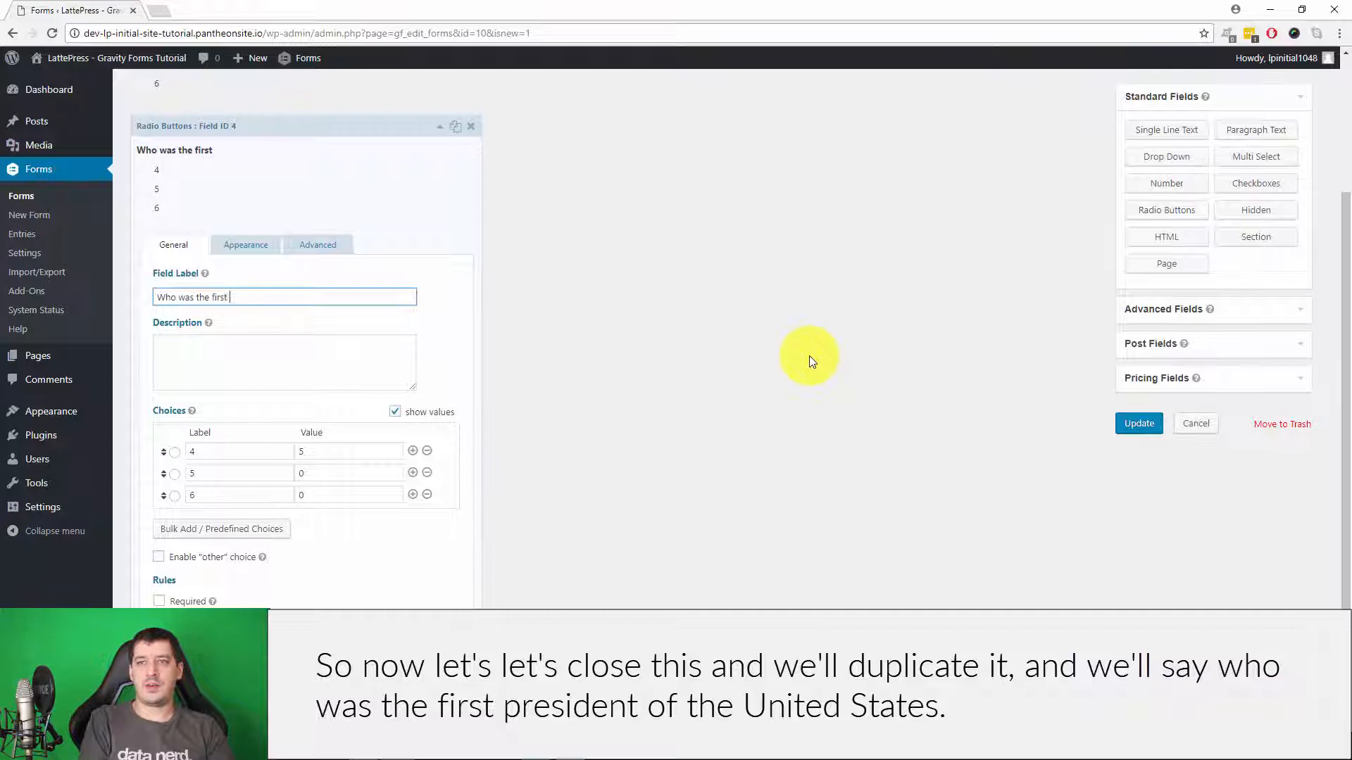
text(P)
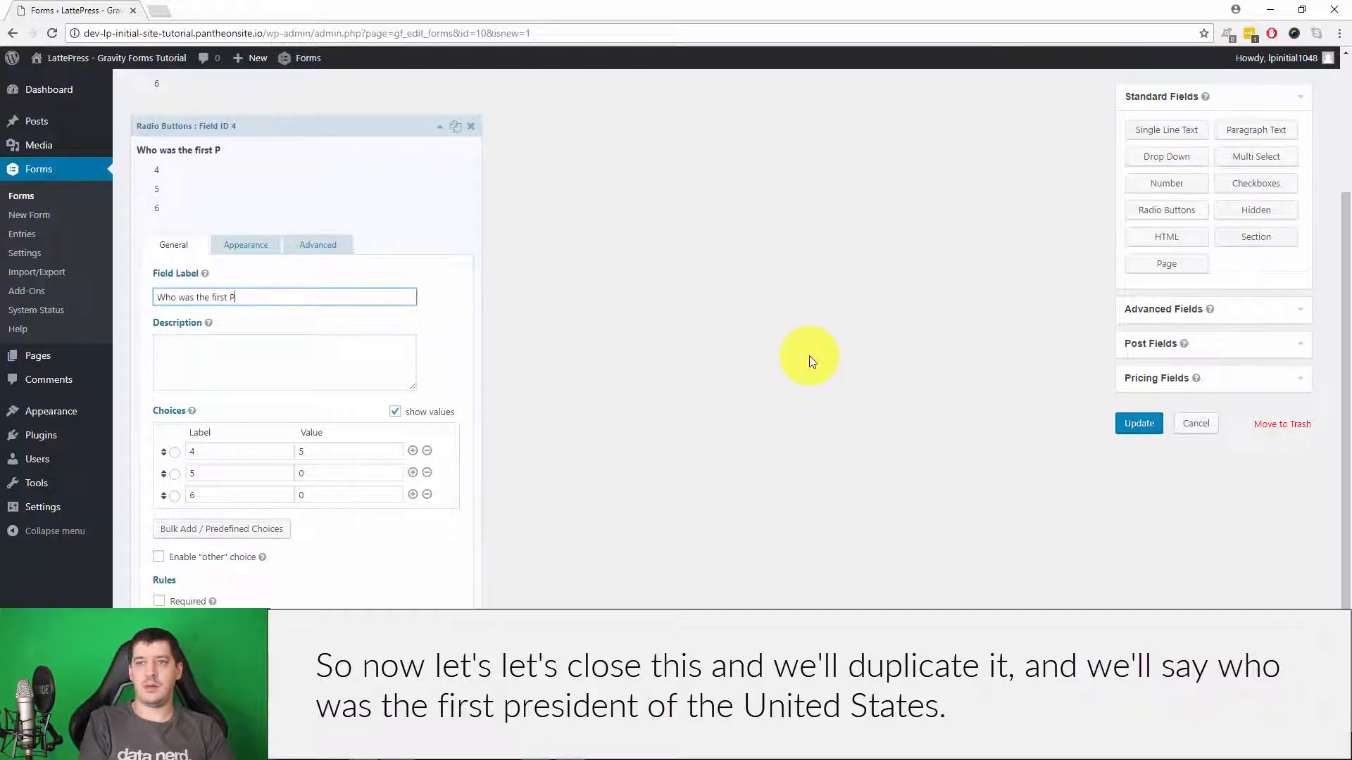
text(resident of the united States?)
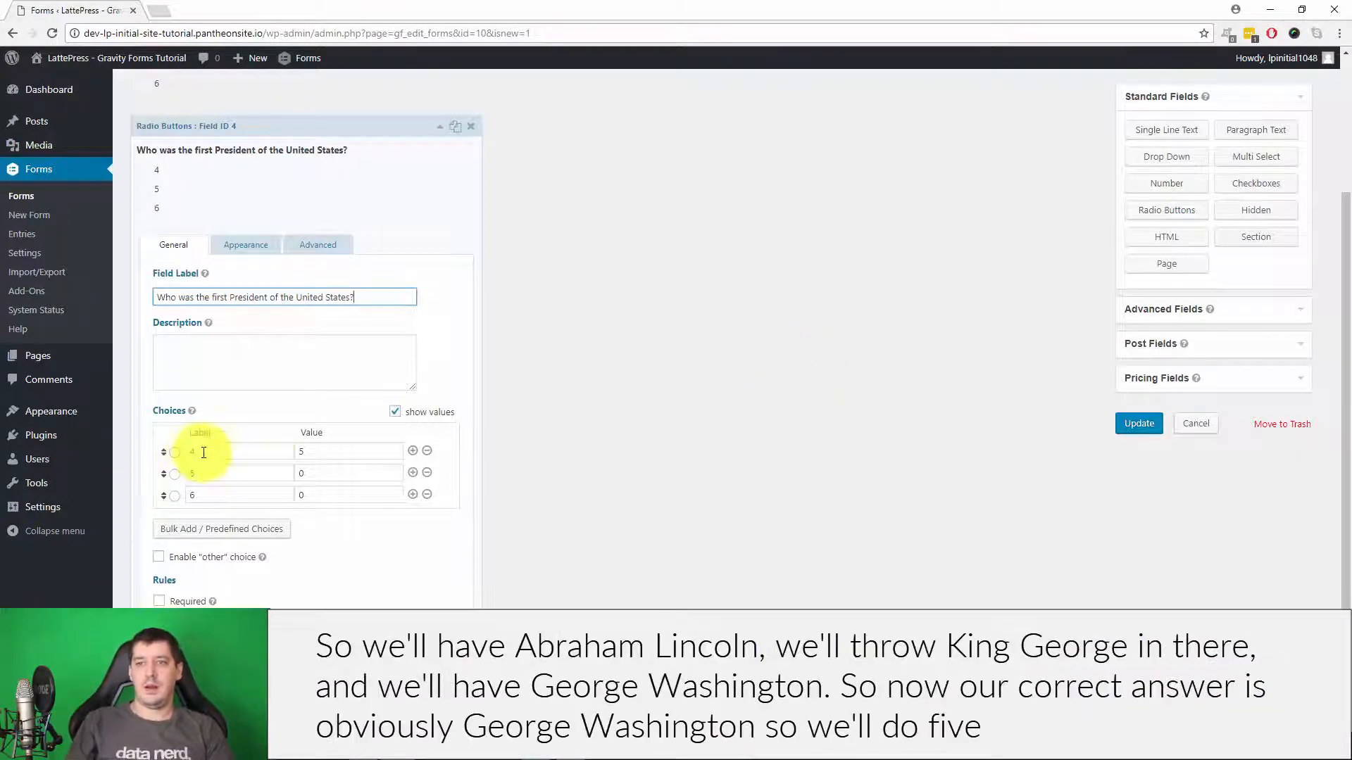
text(Abraham Lincoln)
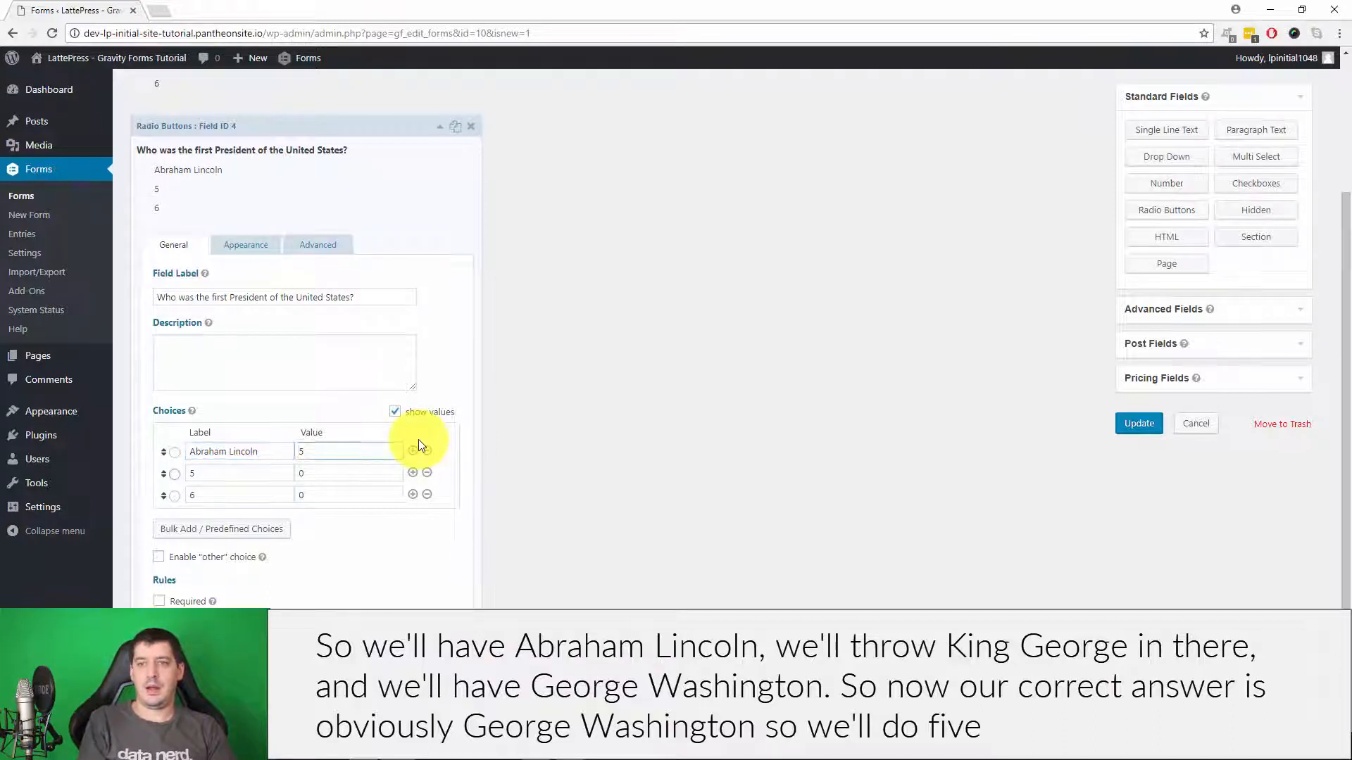
text(King Georg)
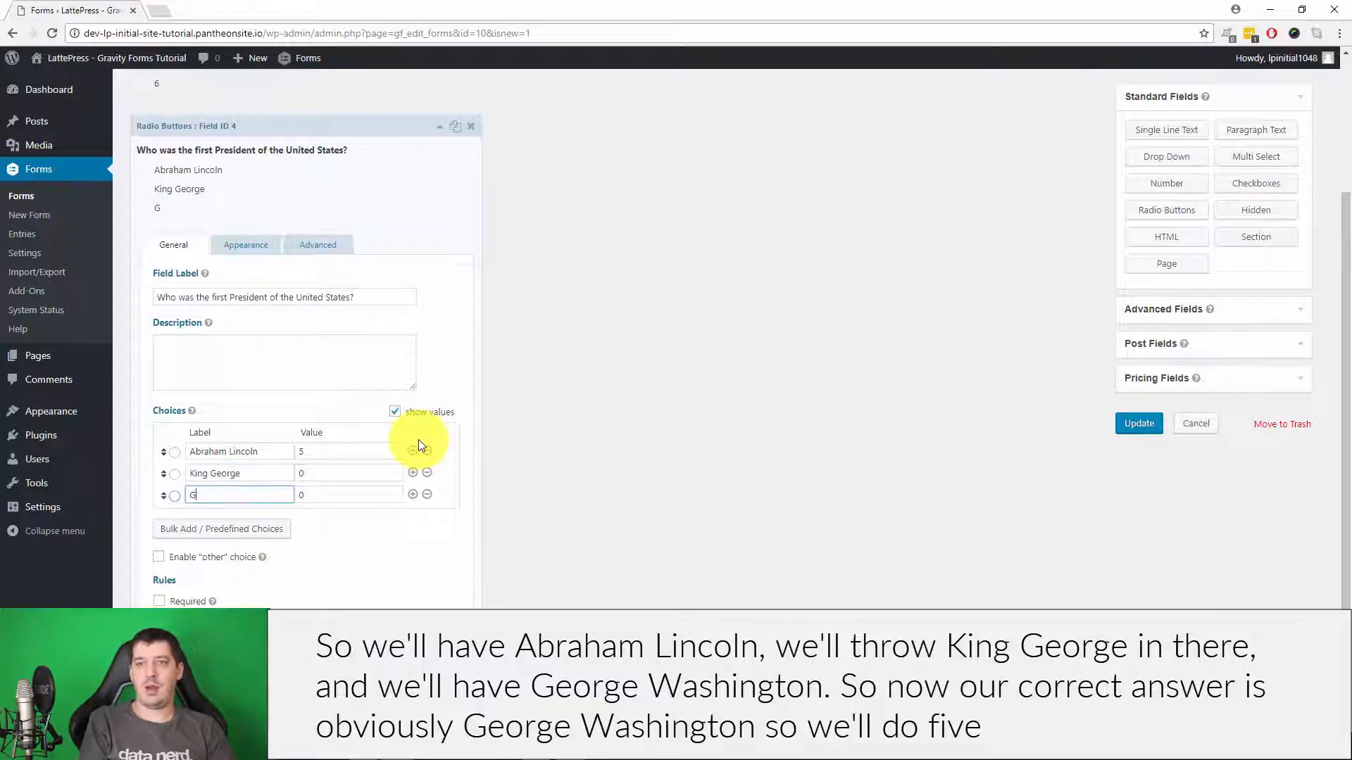
text(eorge Washington)
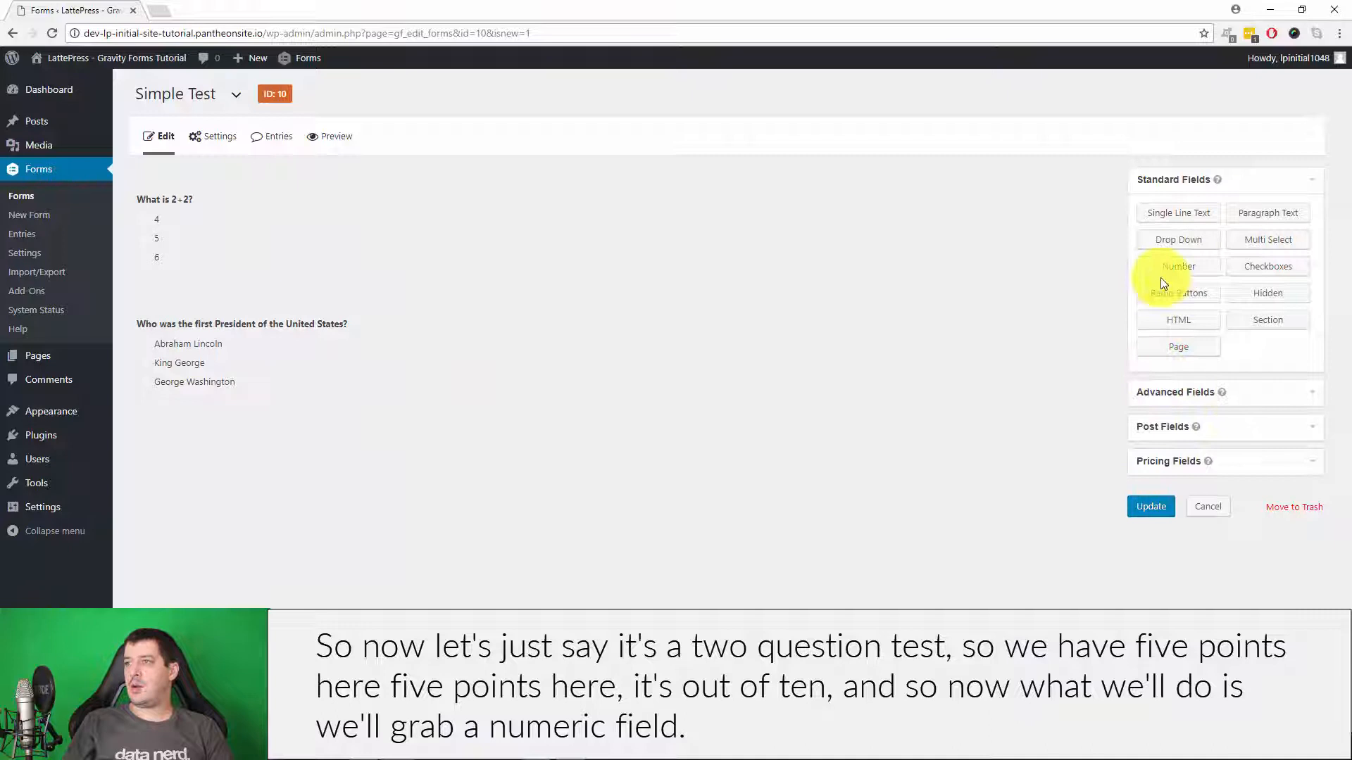
Add a Score Number field with calculation enabled and save the form.
click(1178, 265)
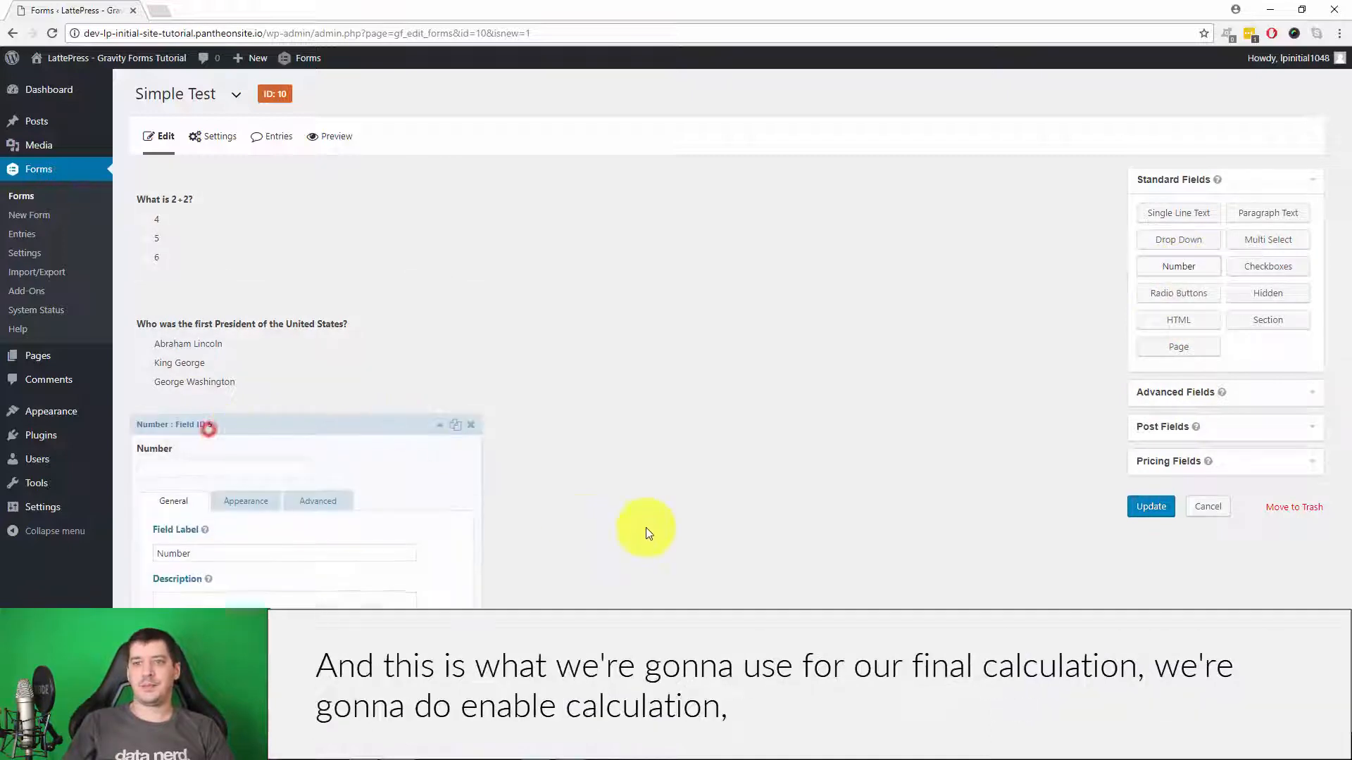
scroll(down, 3)
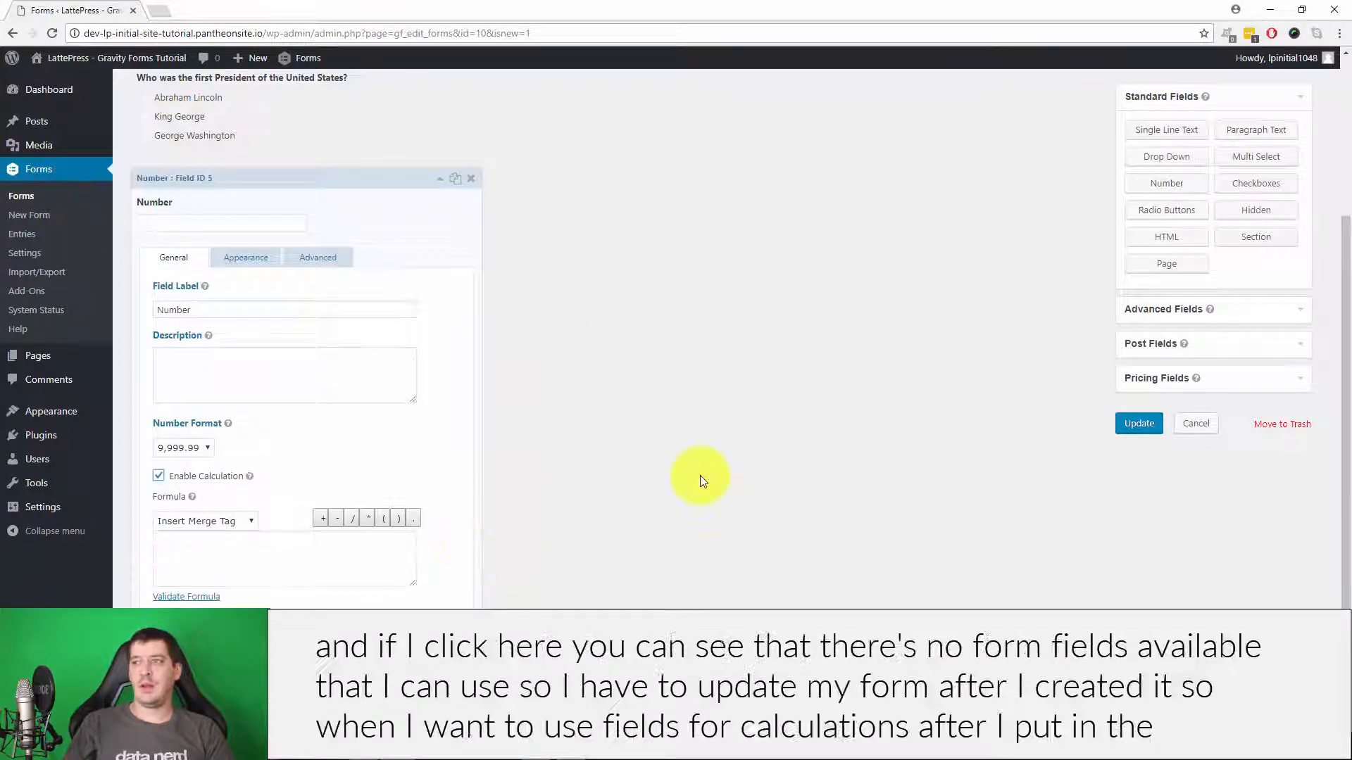
click(204, 521)
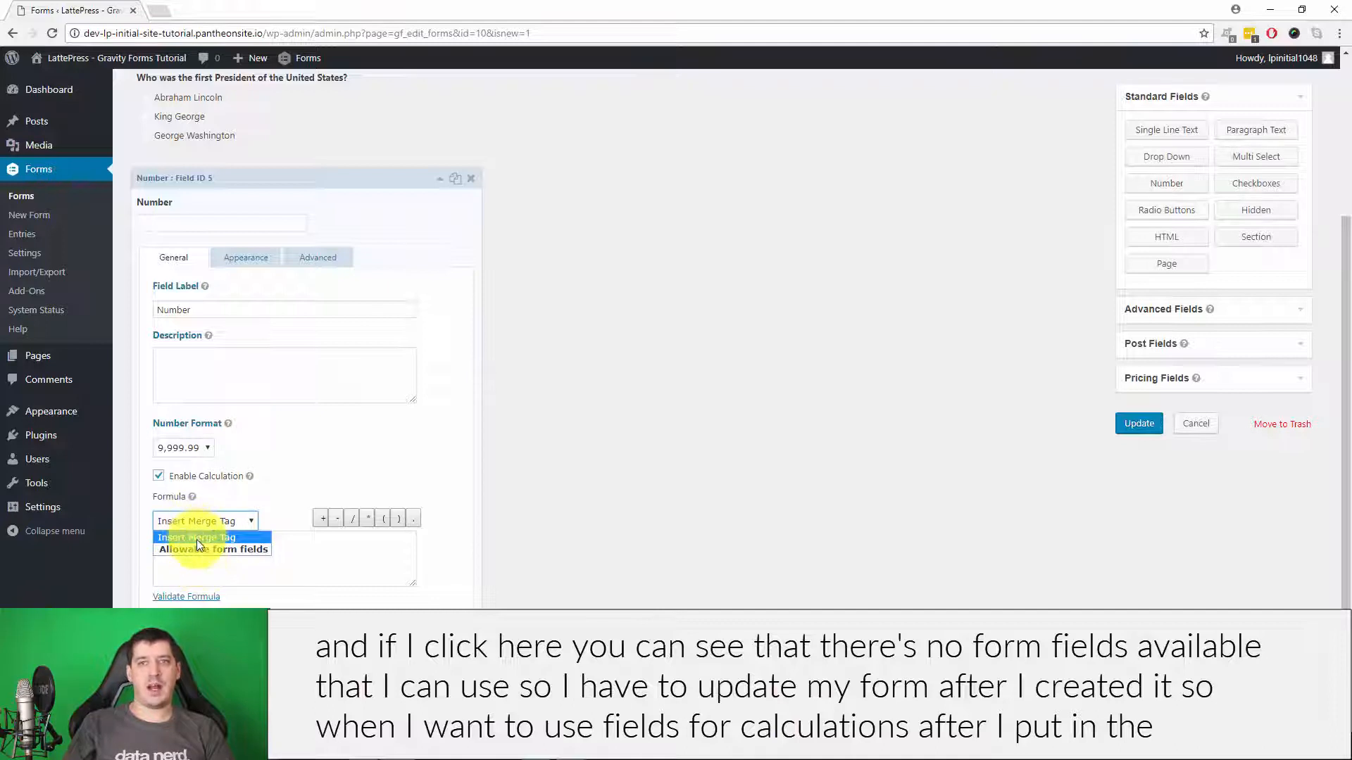
click(1138, 423)
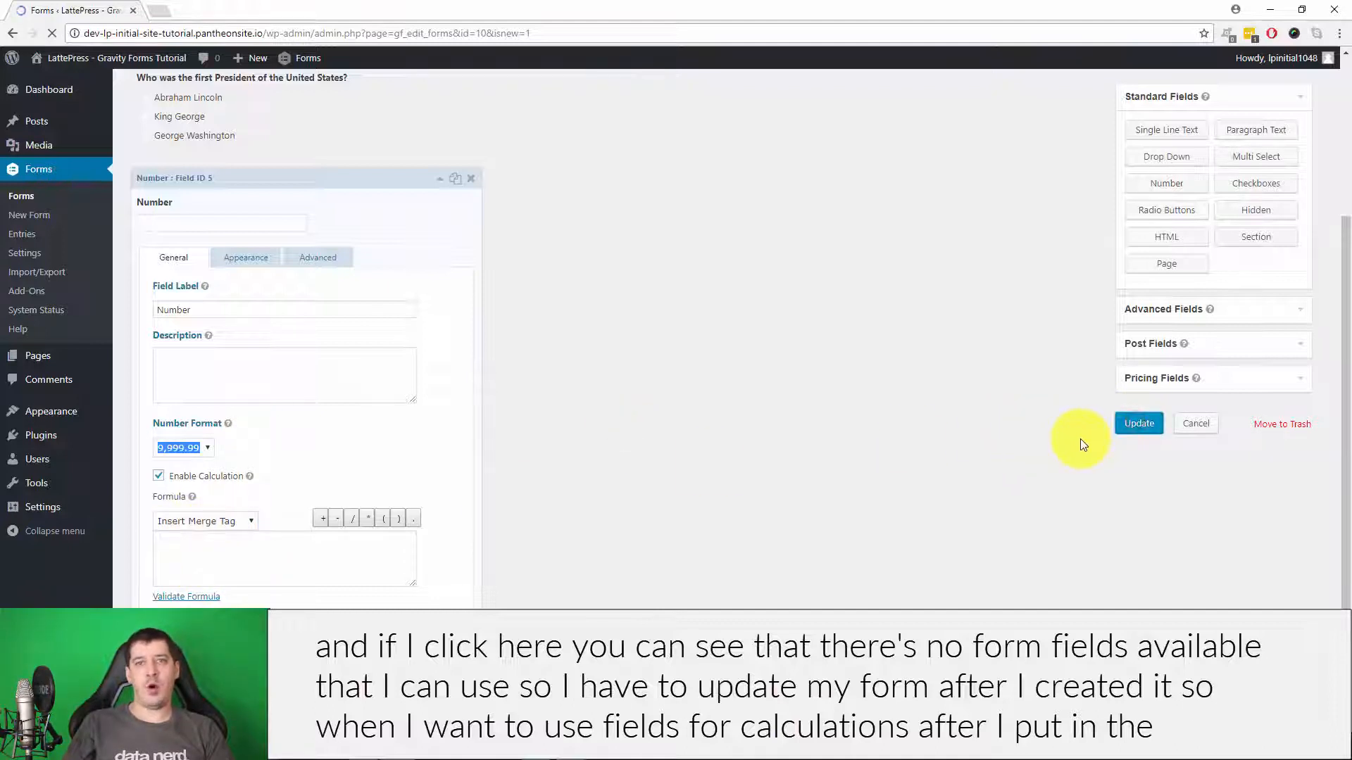
click(1138, 423)
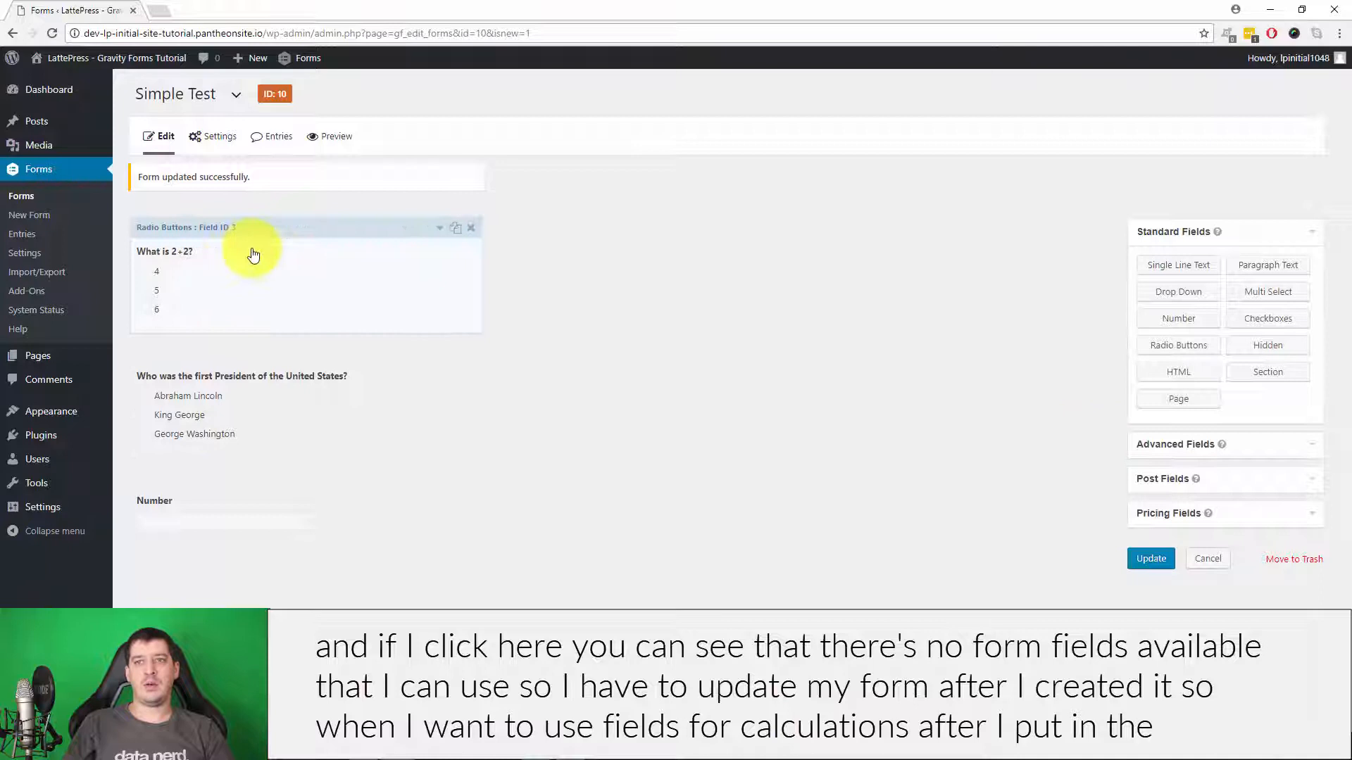
mouse_move(215, 297)
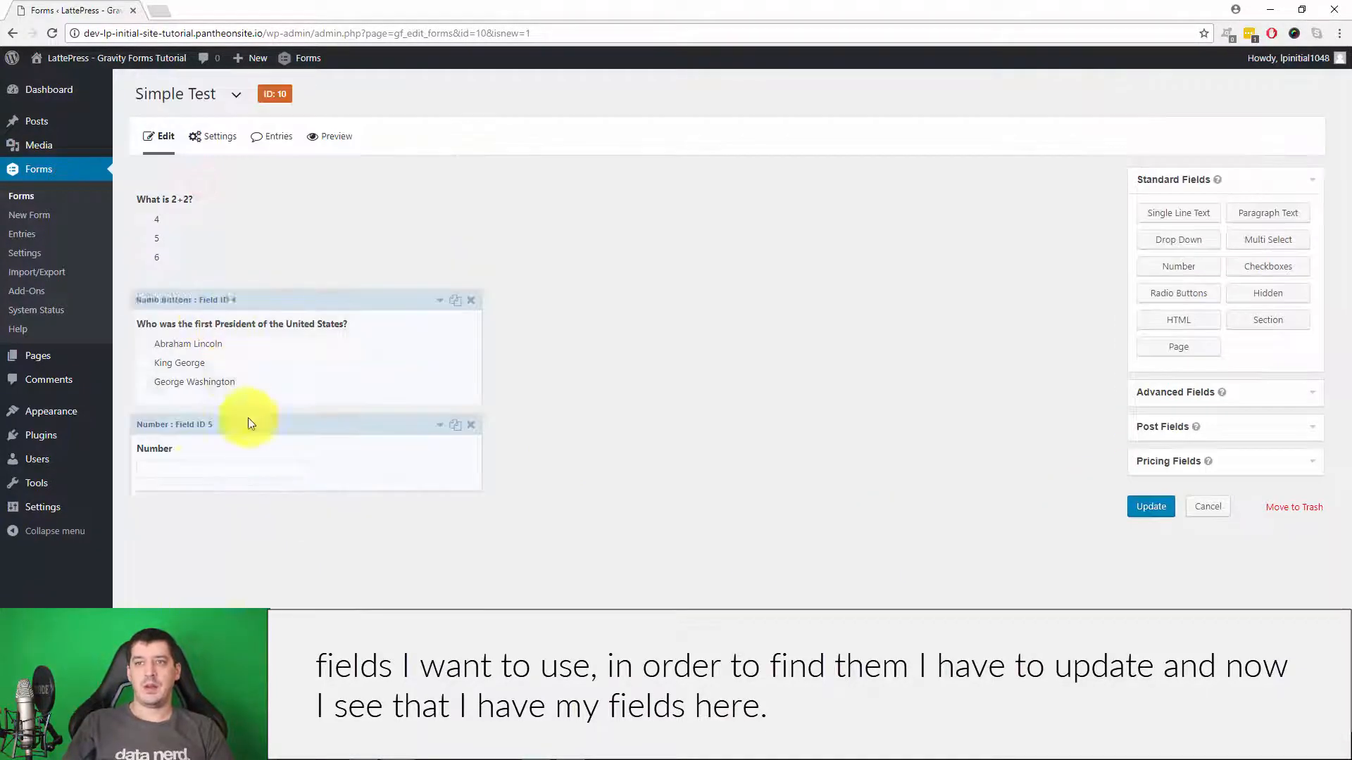
click(258, 424)
text(Score)
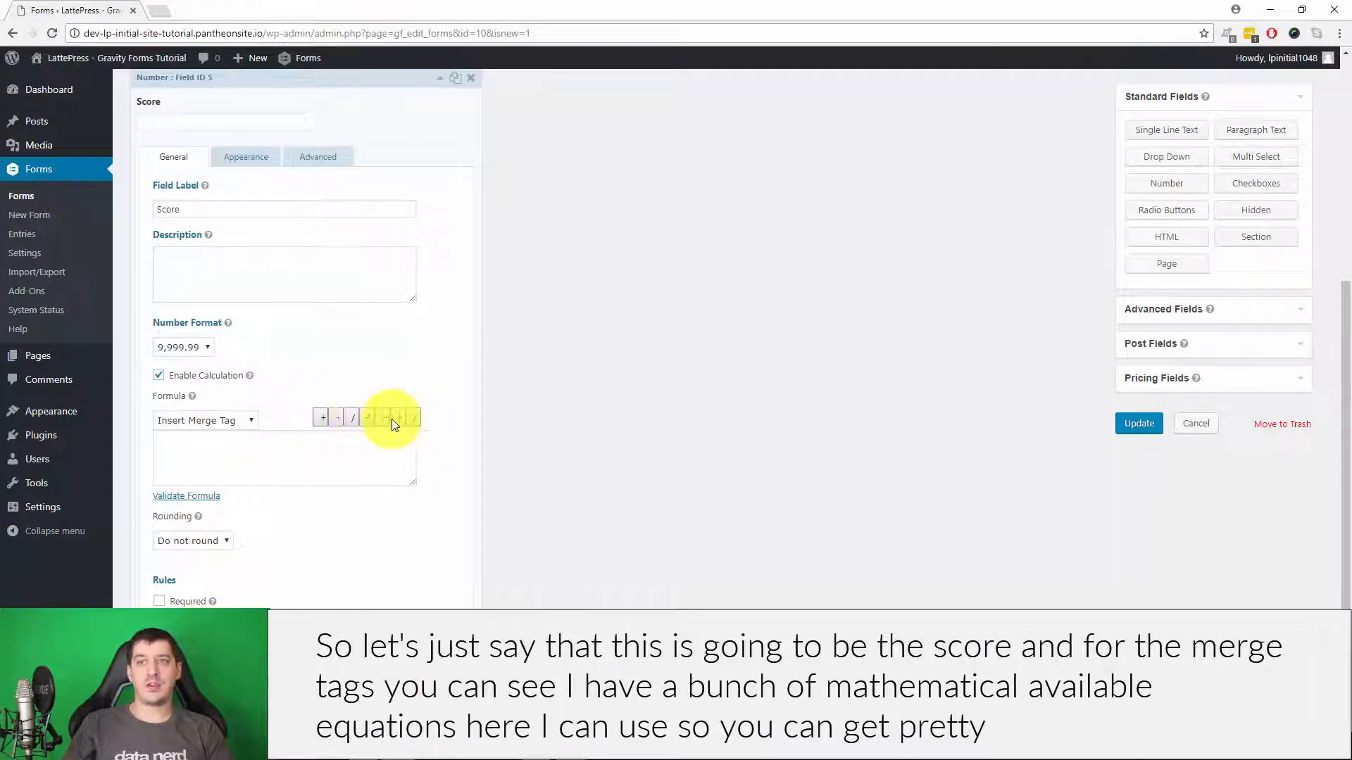
mouse_move(587, 424)
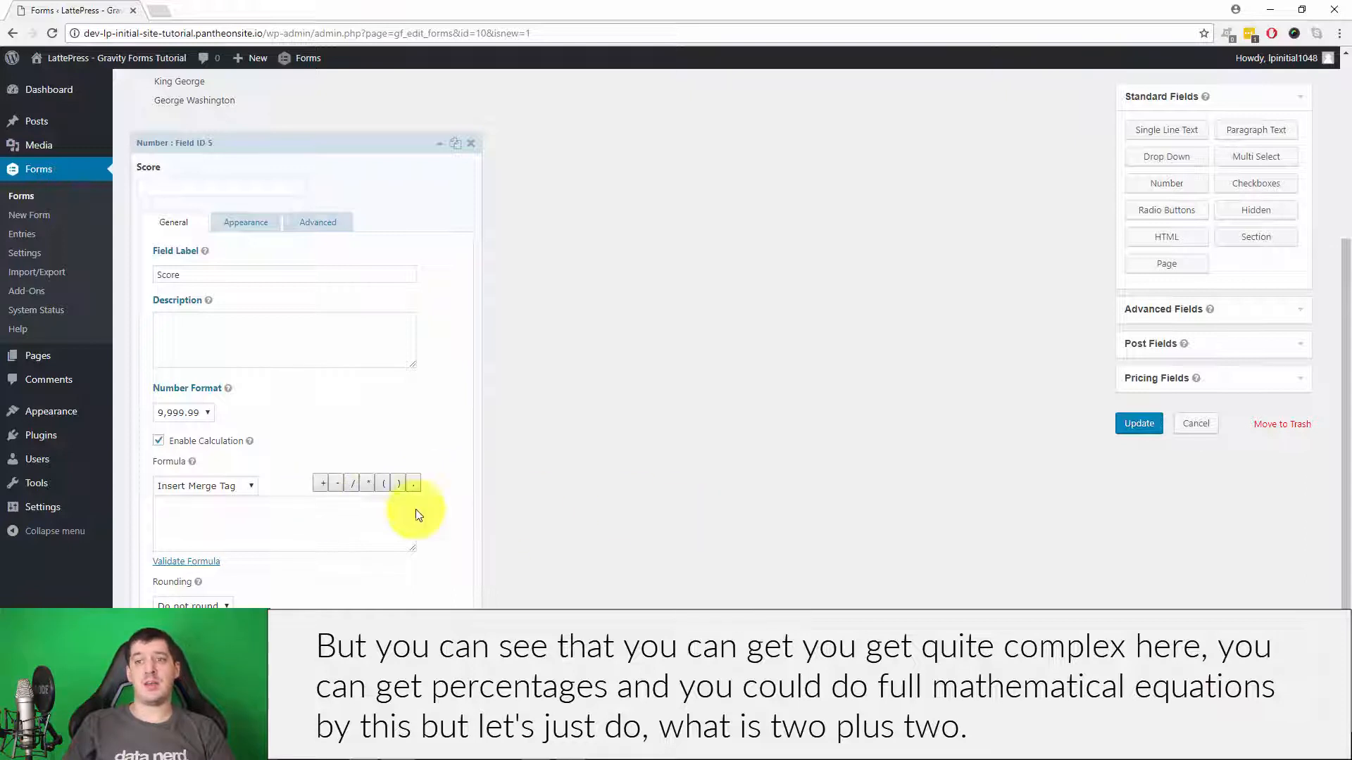
Set the Score formula to {What is 2+2?} + {first President question}.
click(204, 485)
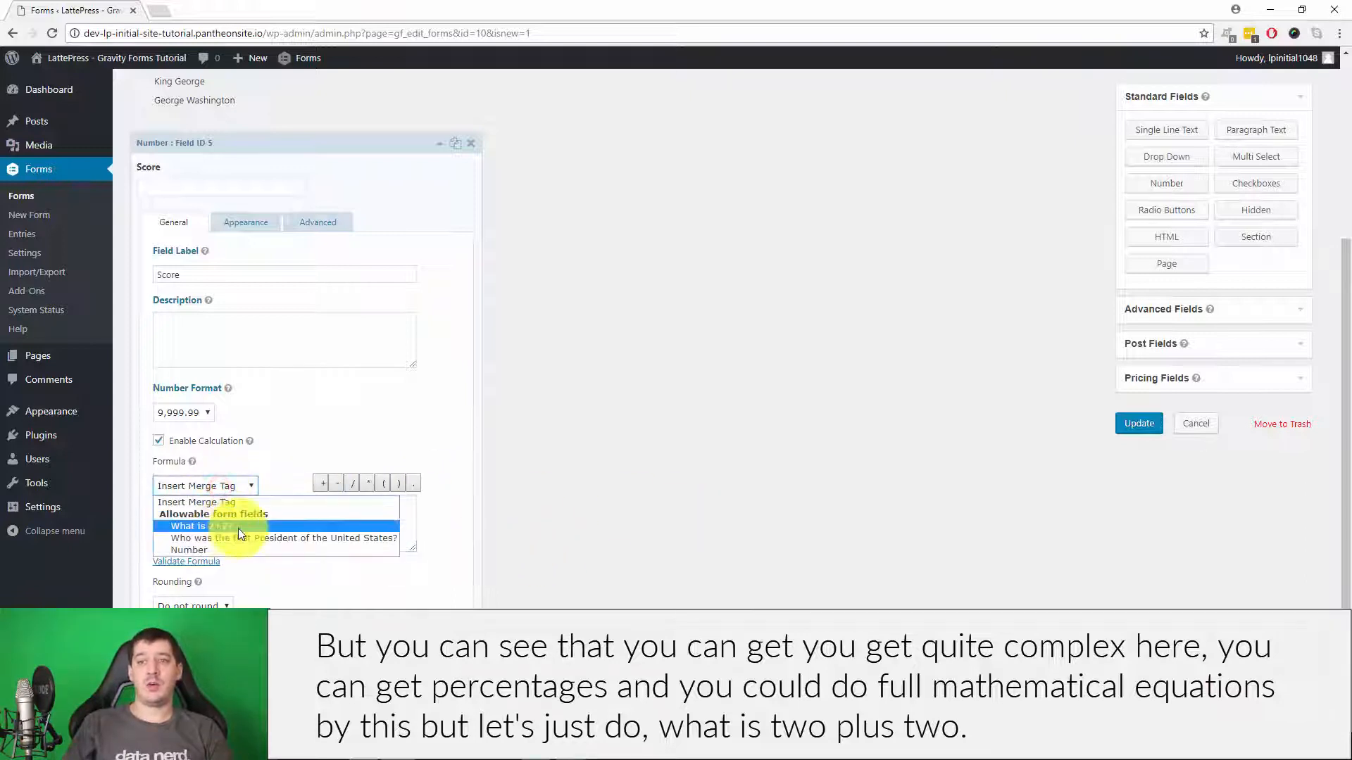
click(199, 526)
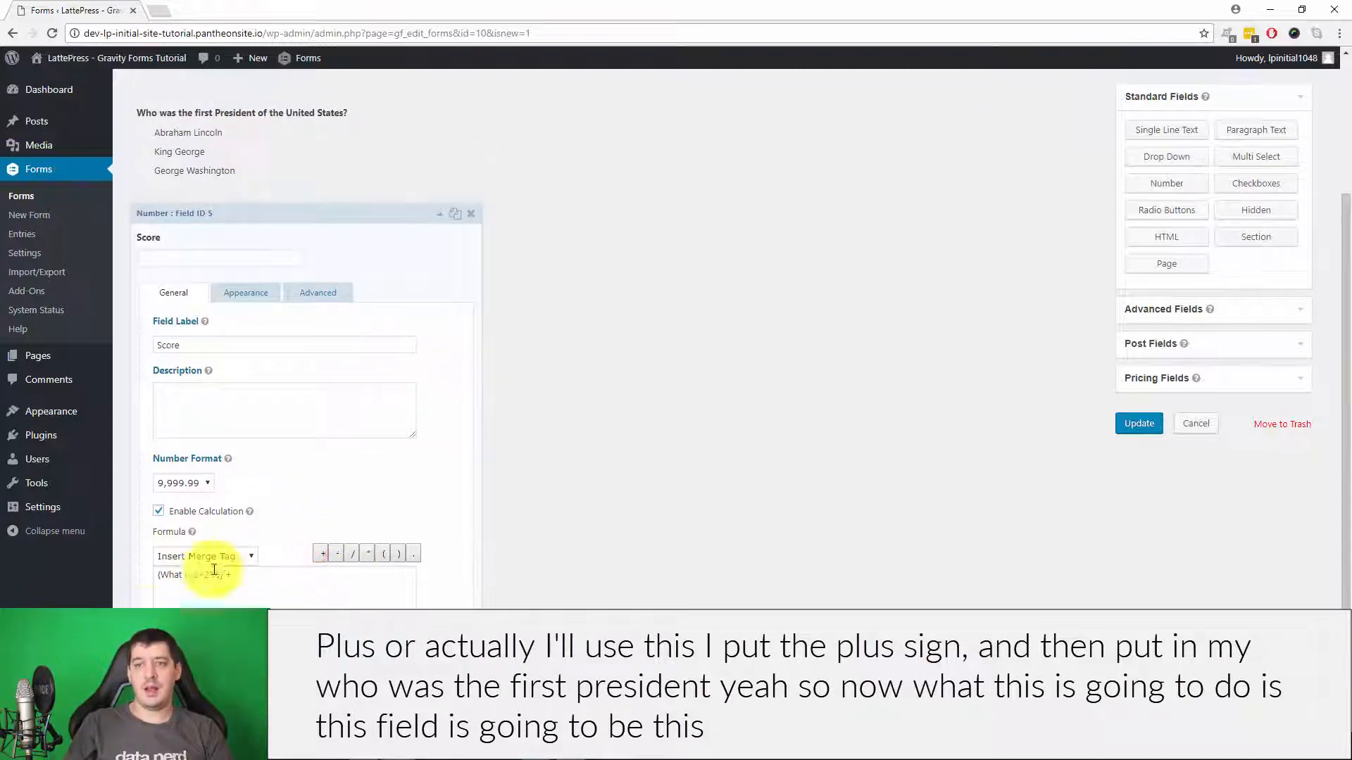
click(205, 555)
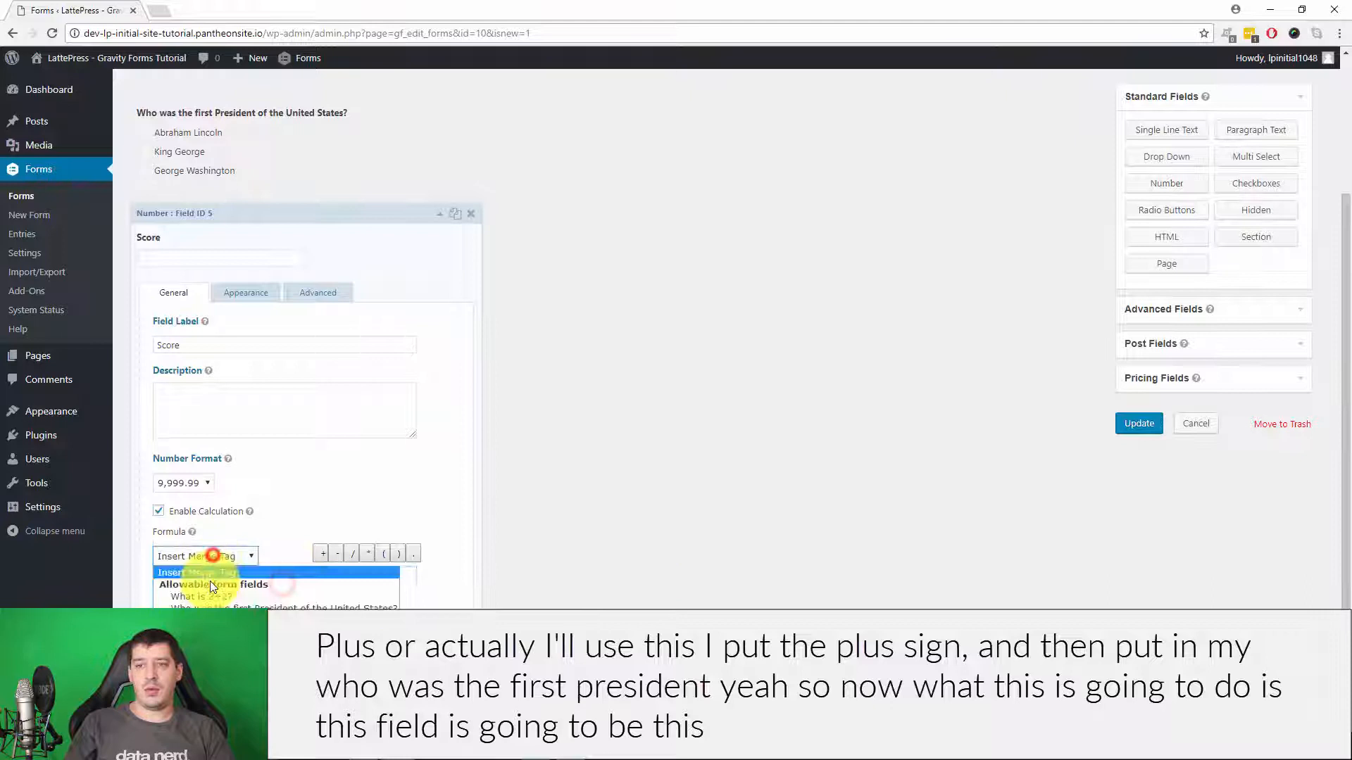
click(212, 596)
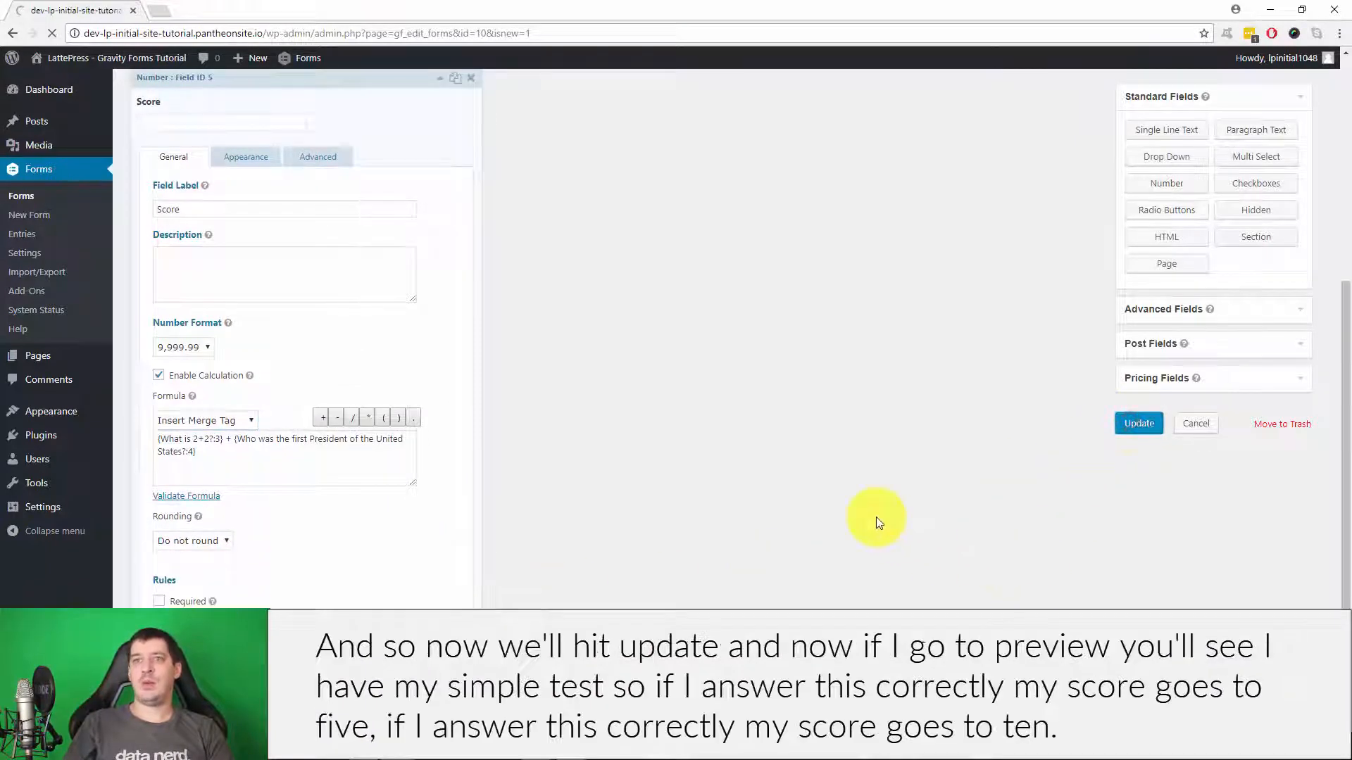
Save and preview Simple Test, choosing answers including George Washington to check Score.
click(1138, 423)
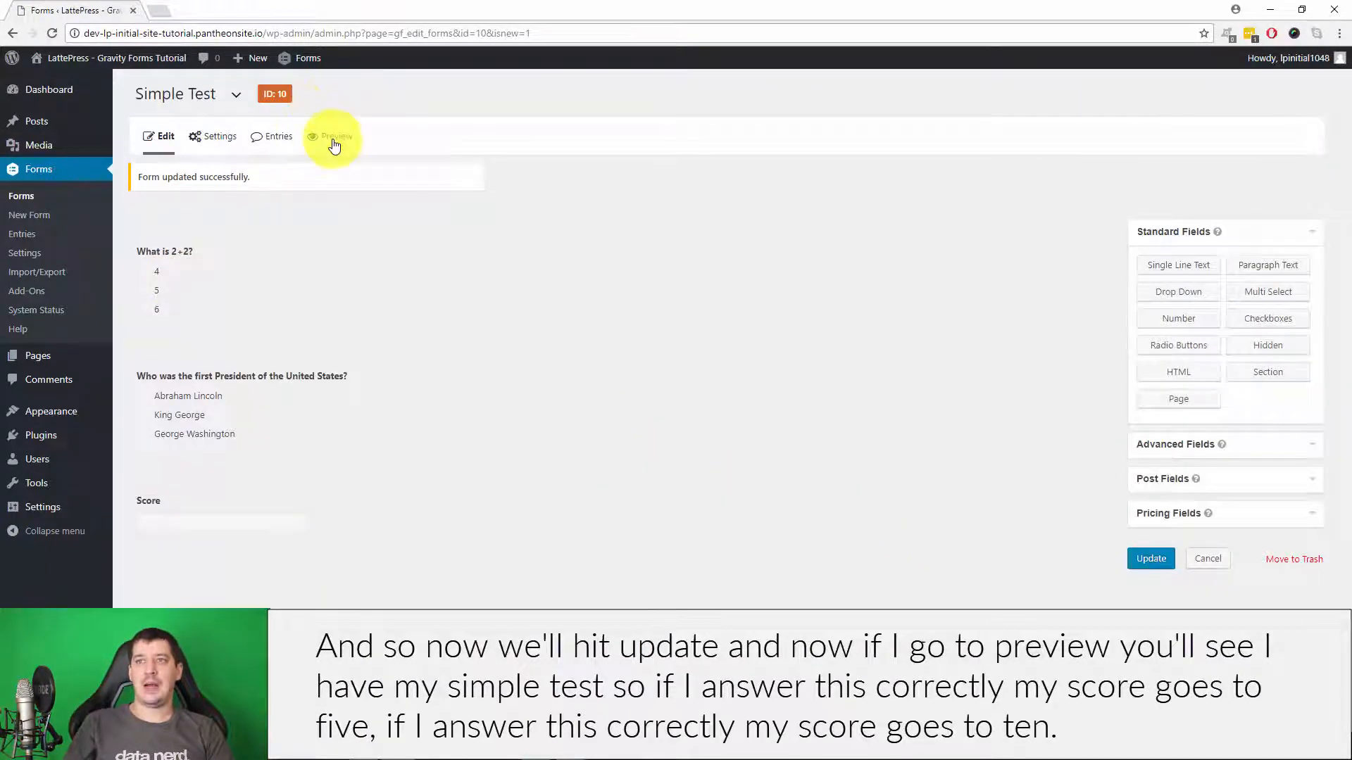
click(335, 136)
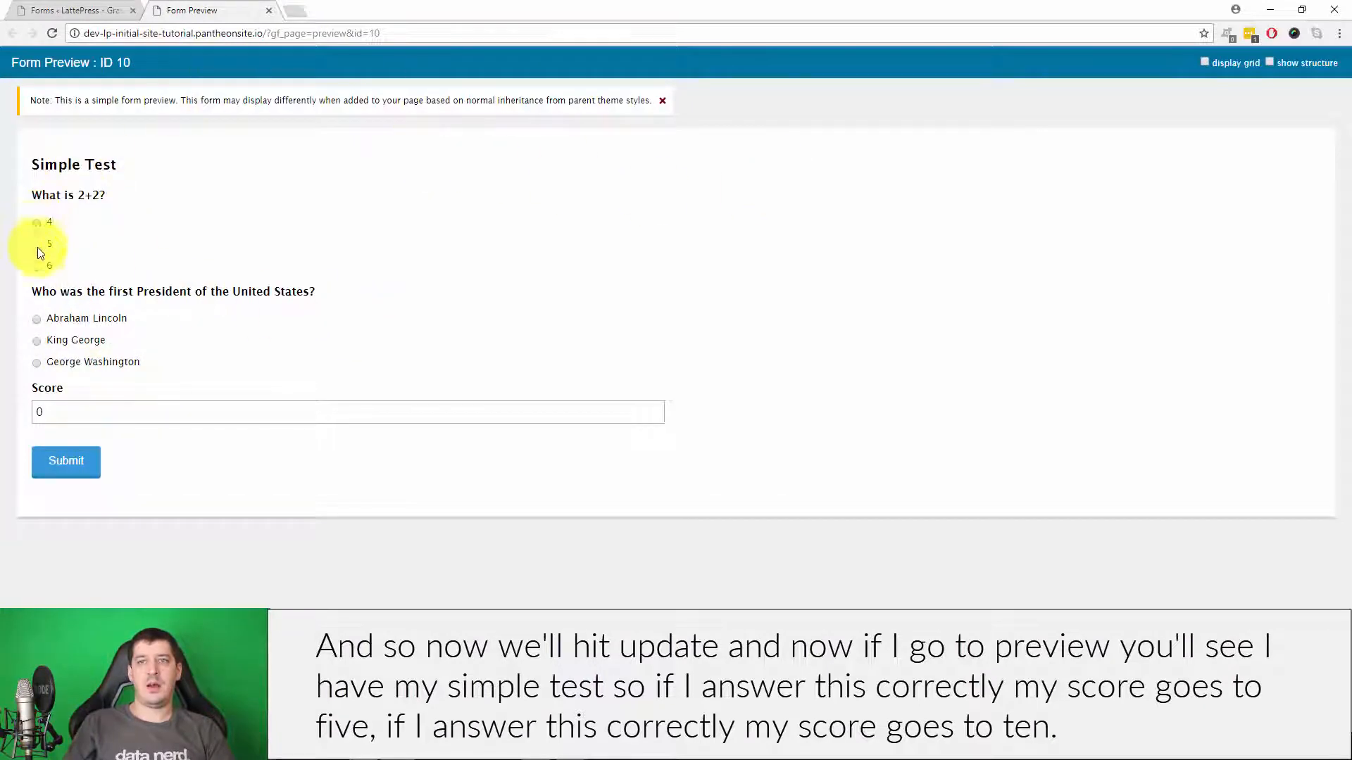
click(36, 223)
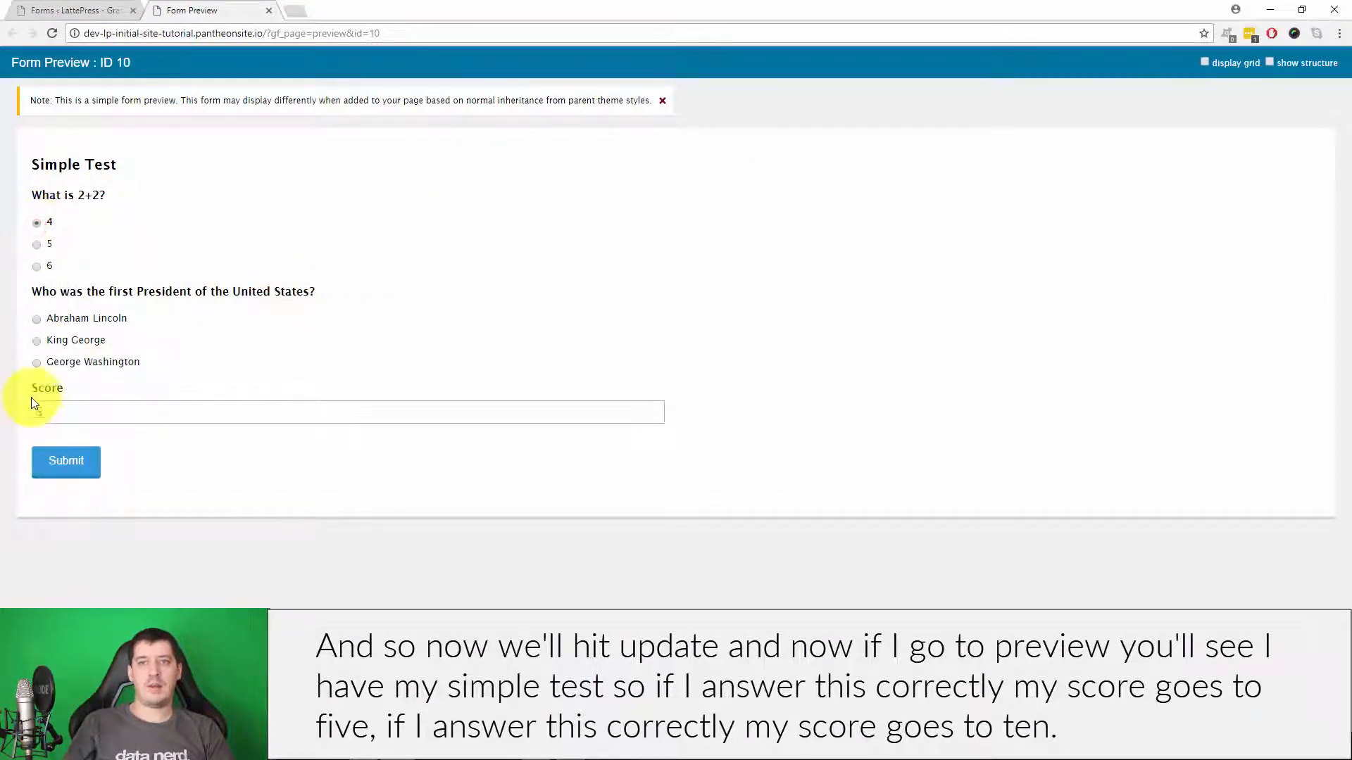
click(36, 361)
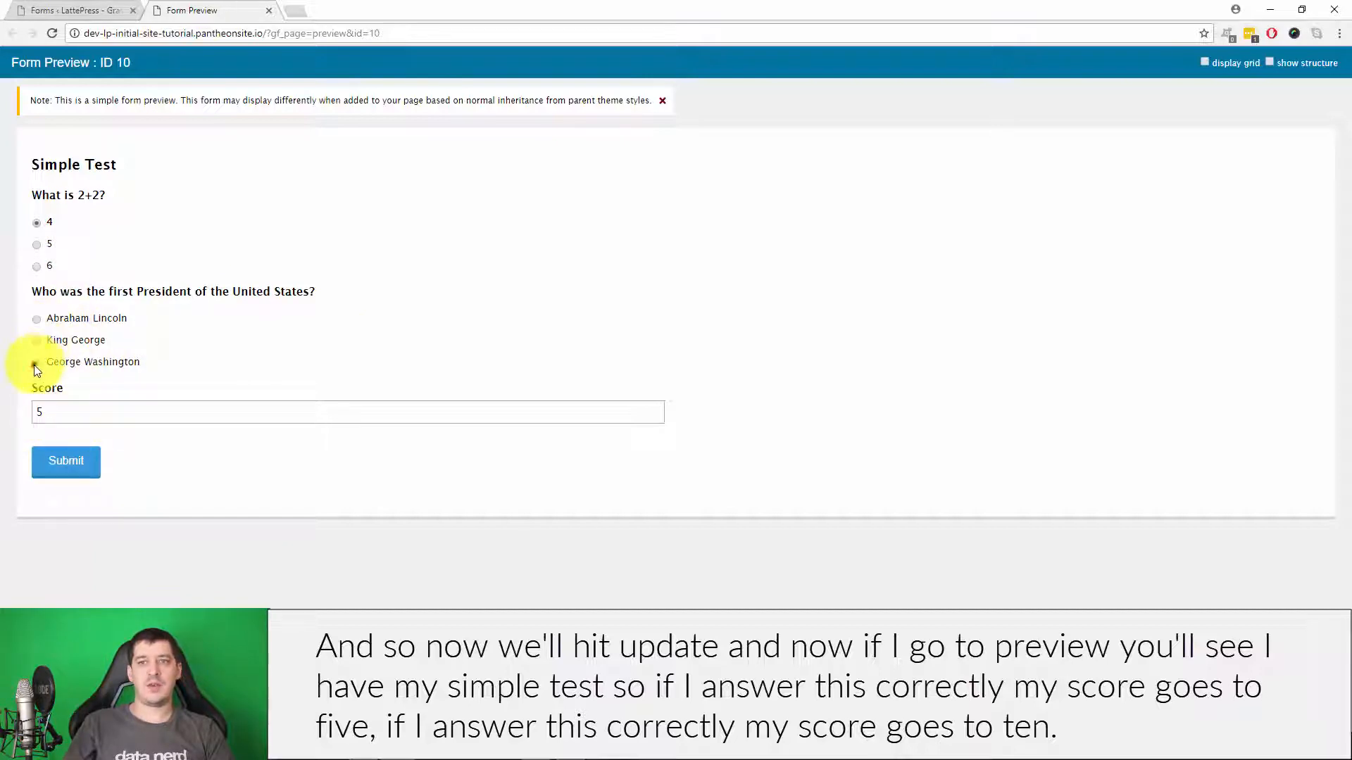
click(36, 244)
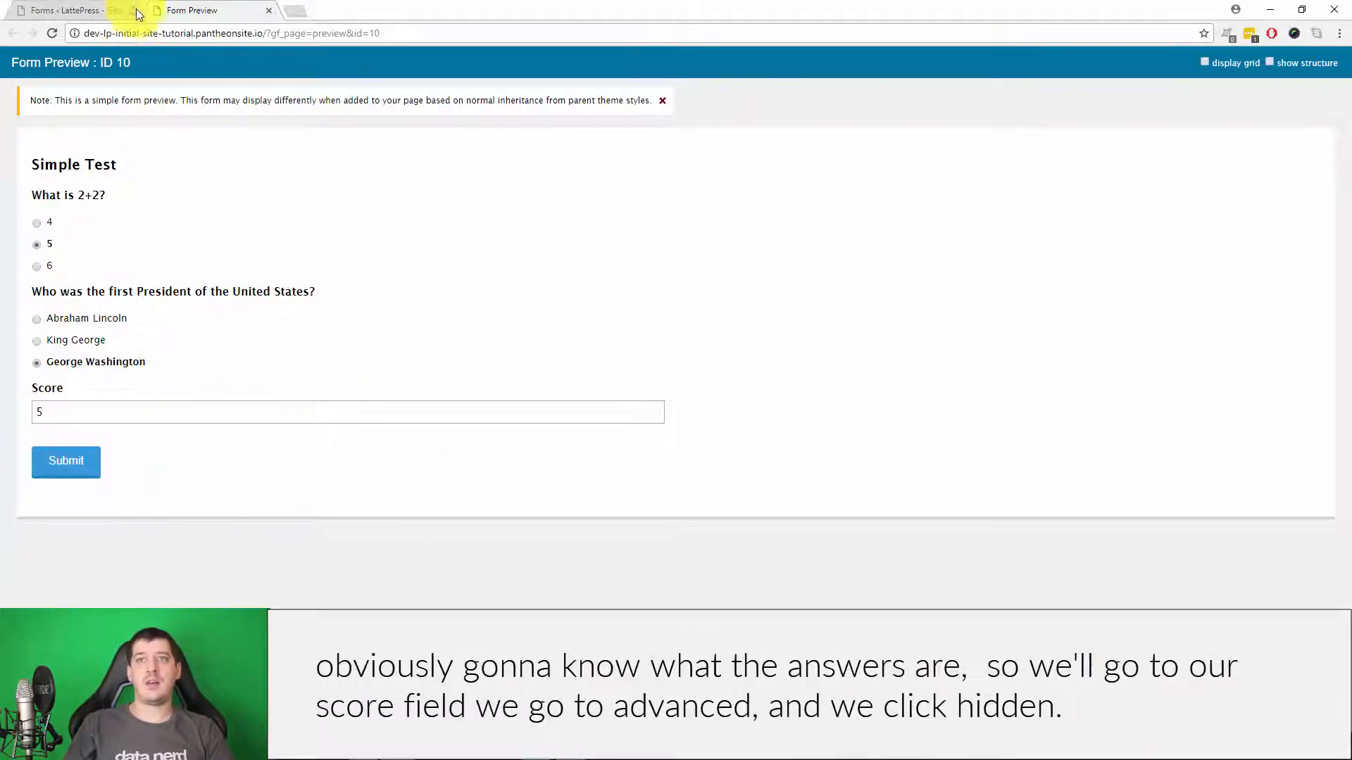
Set the Score field's visibility to Hidden in the editor and save the form.
click(69, 9)
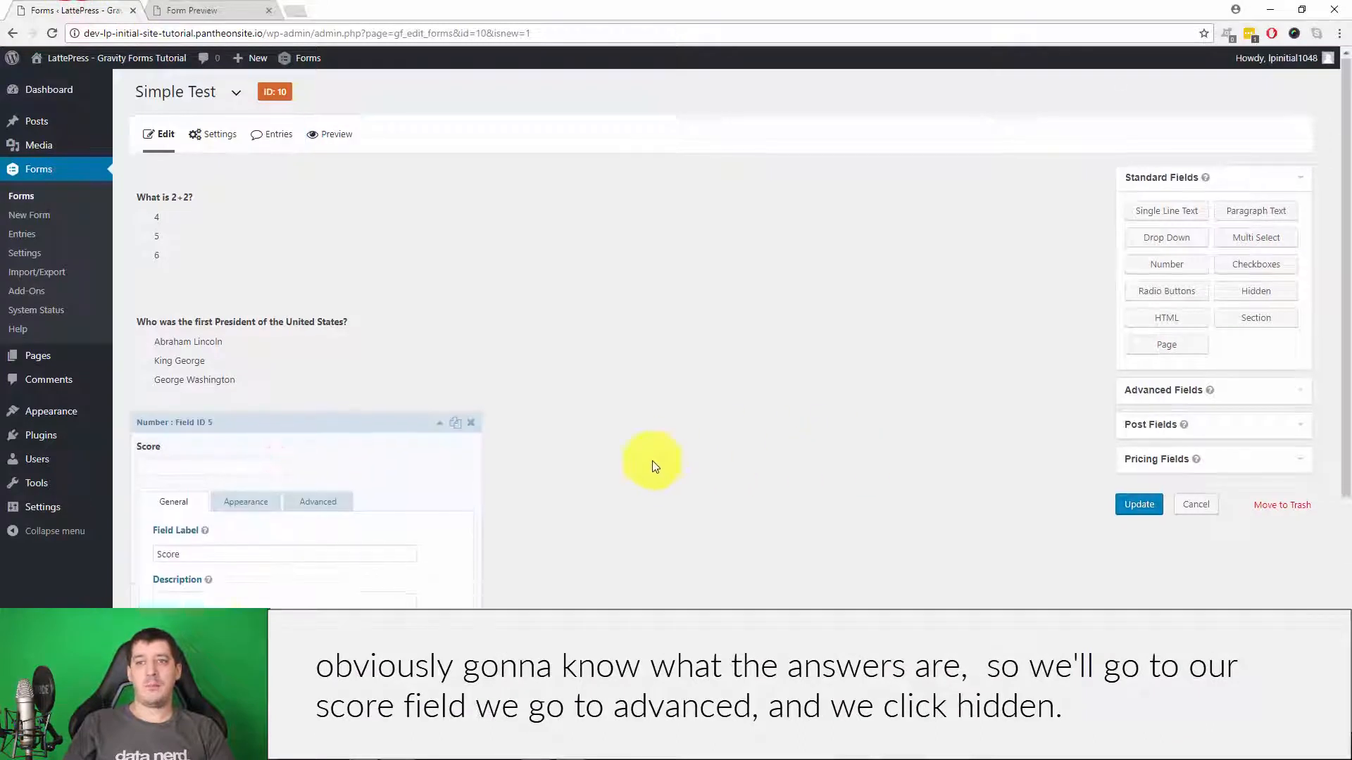
click(246, 156)
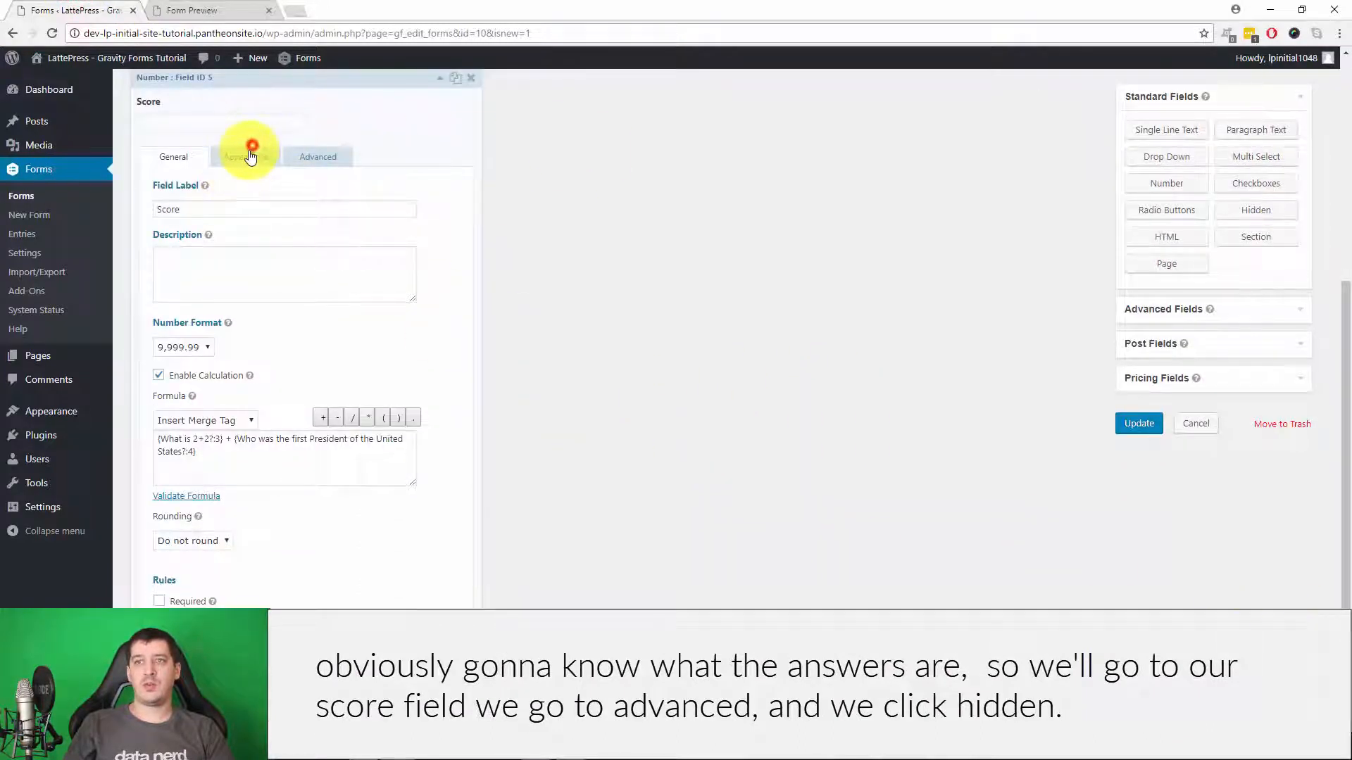
click(317, 156)
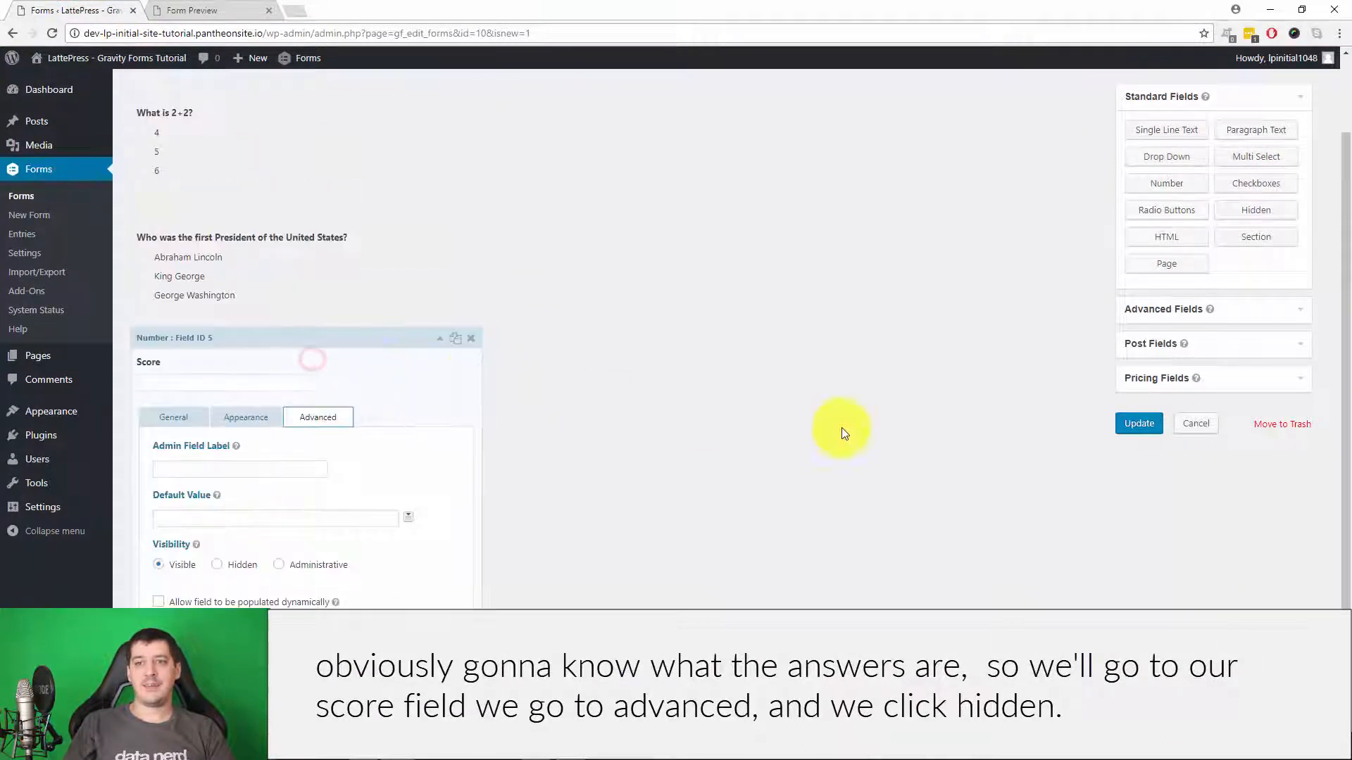
click(217, 564)
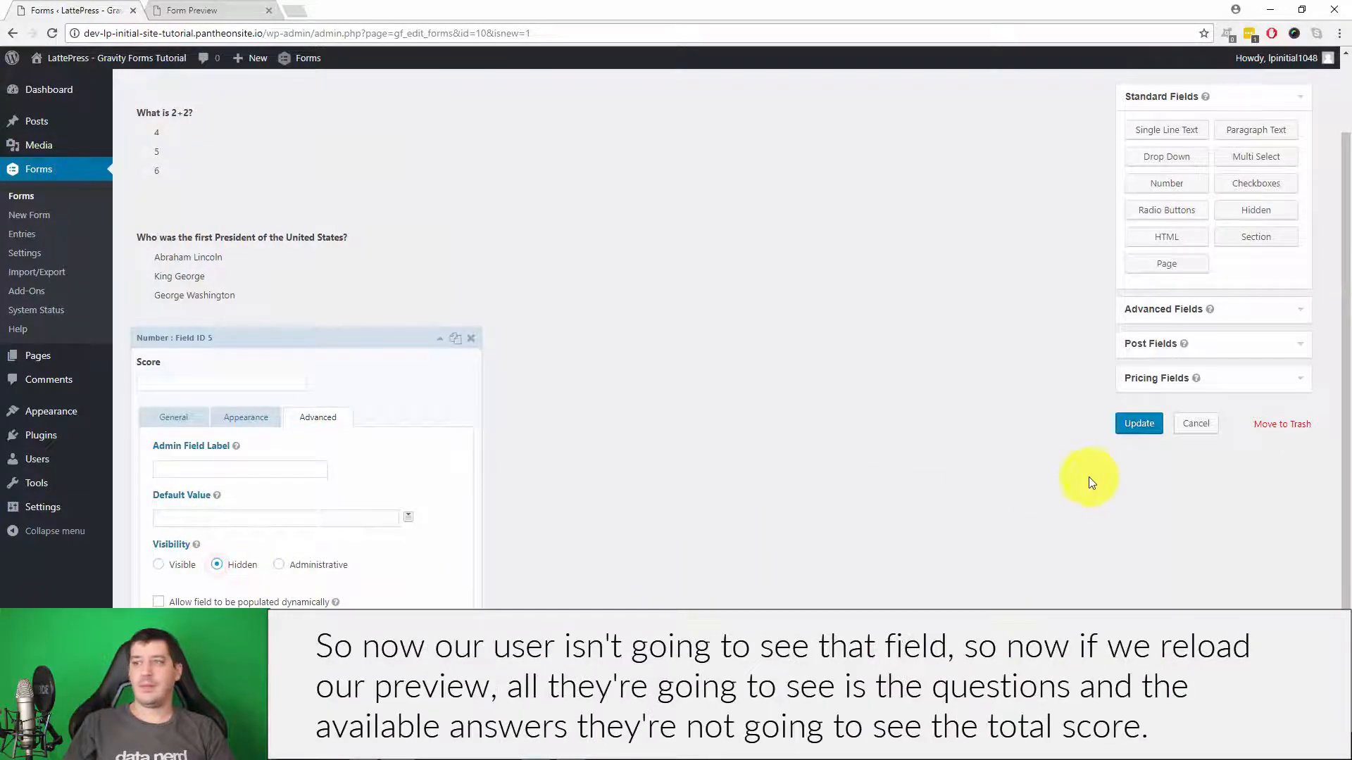
click(1139, 423)
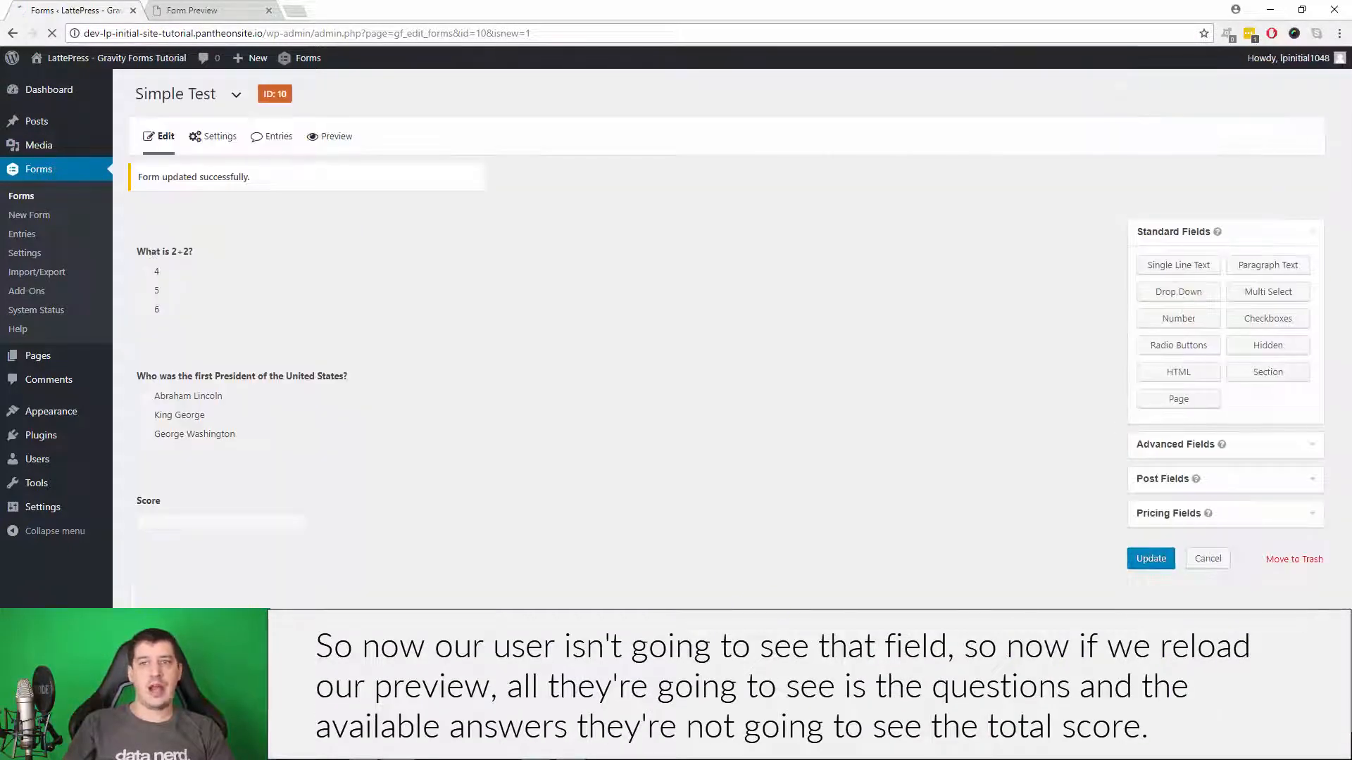
click(148, 500)
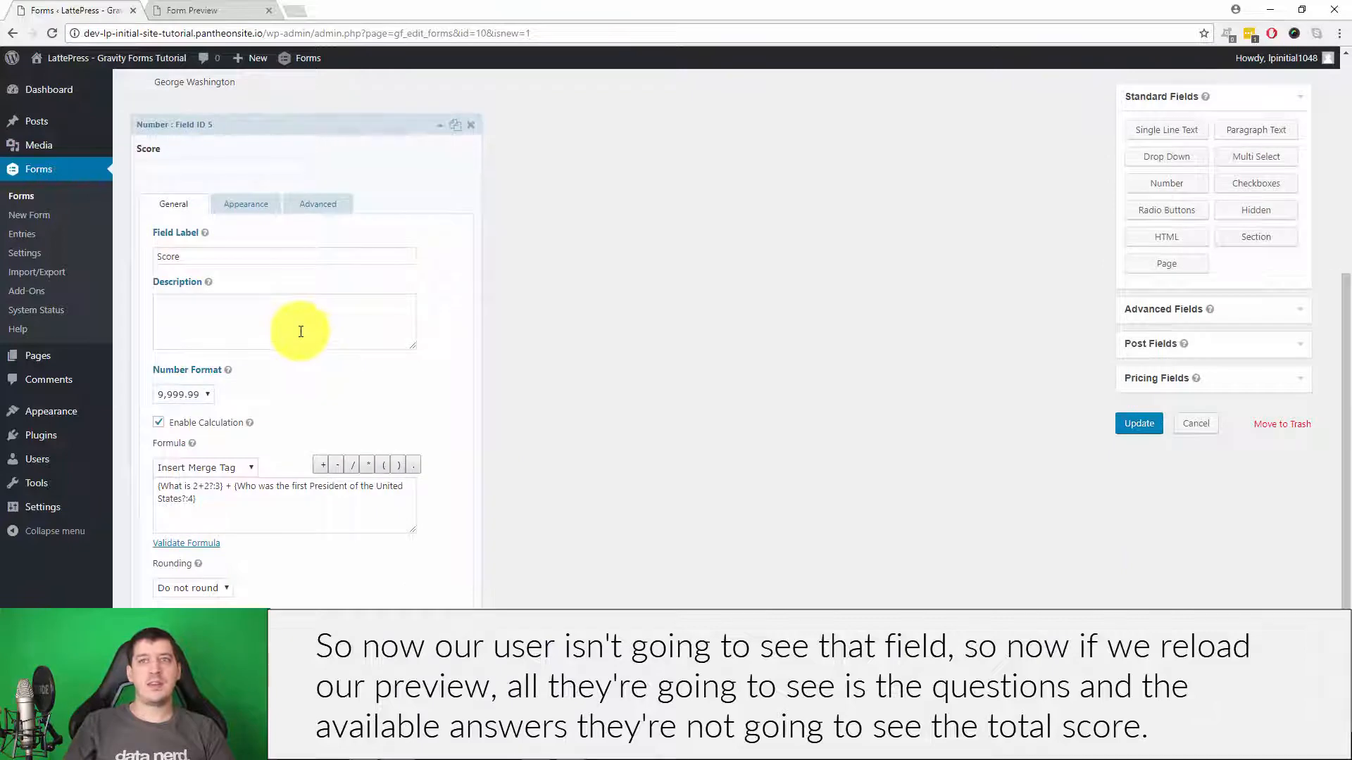
click(207, 9)
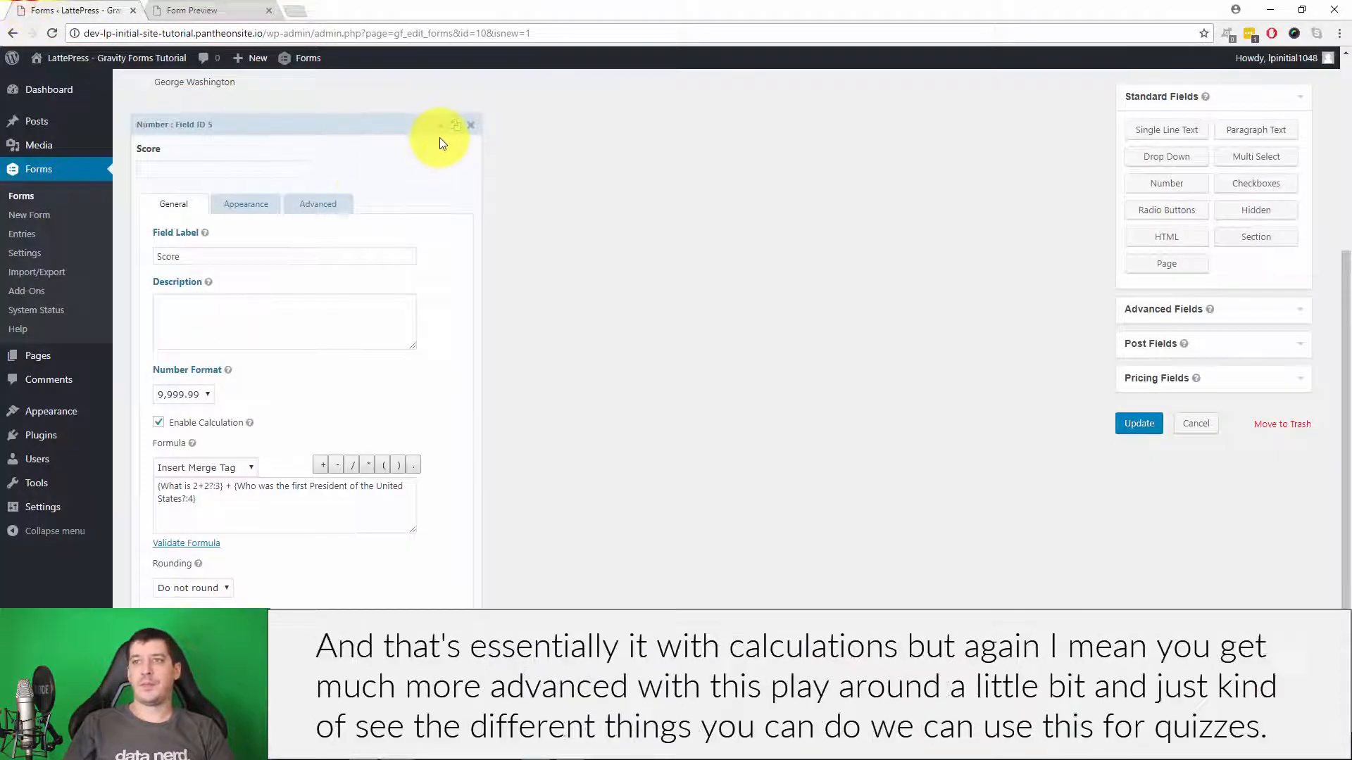
click(469, 125)
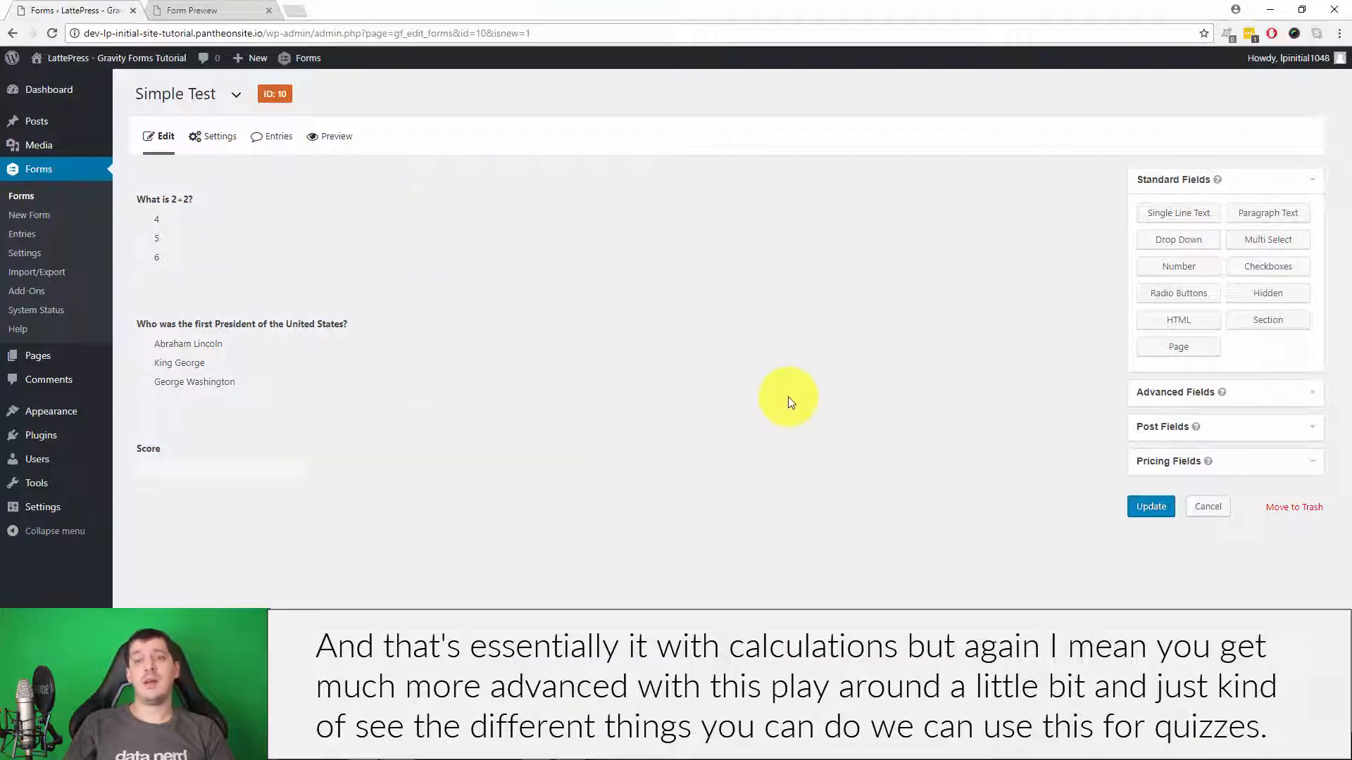
mouse_move(566, 312)
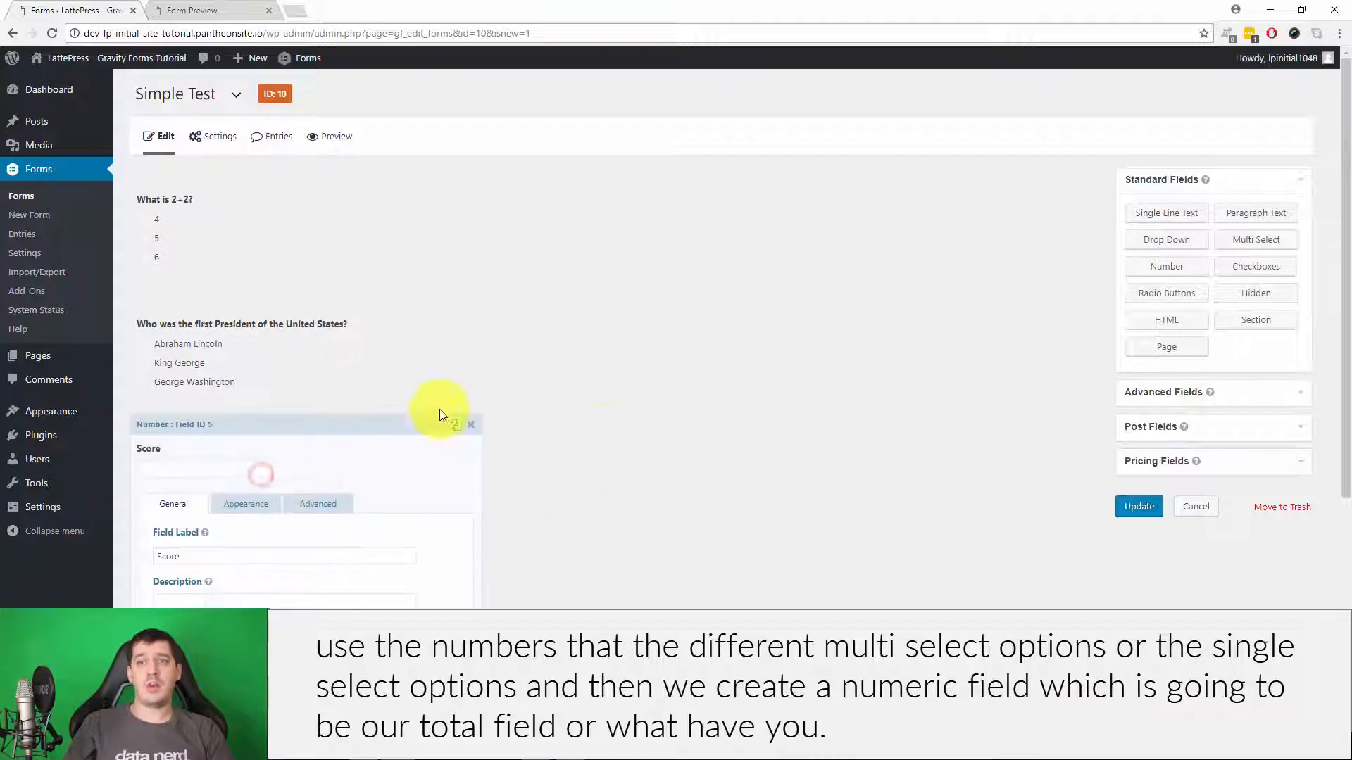
scroll(down, 3)
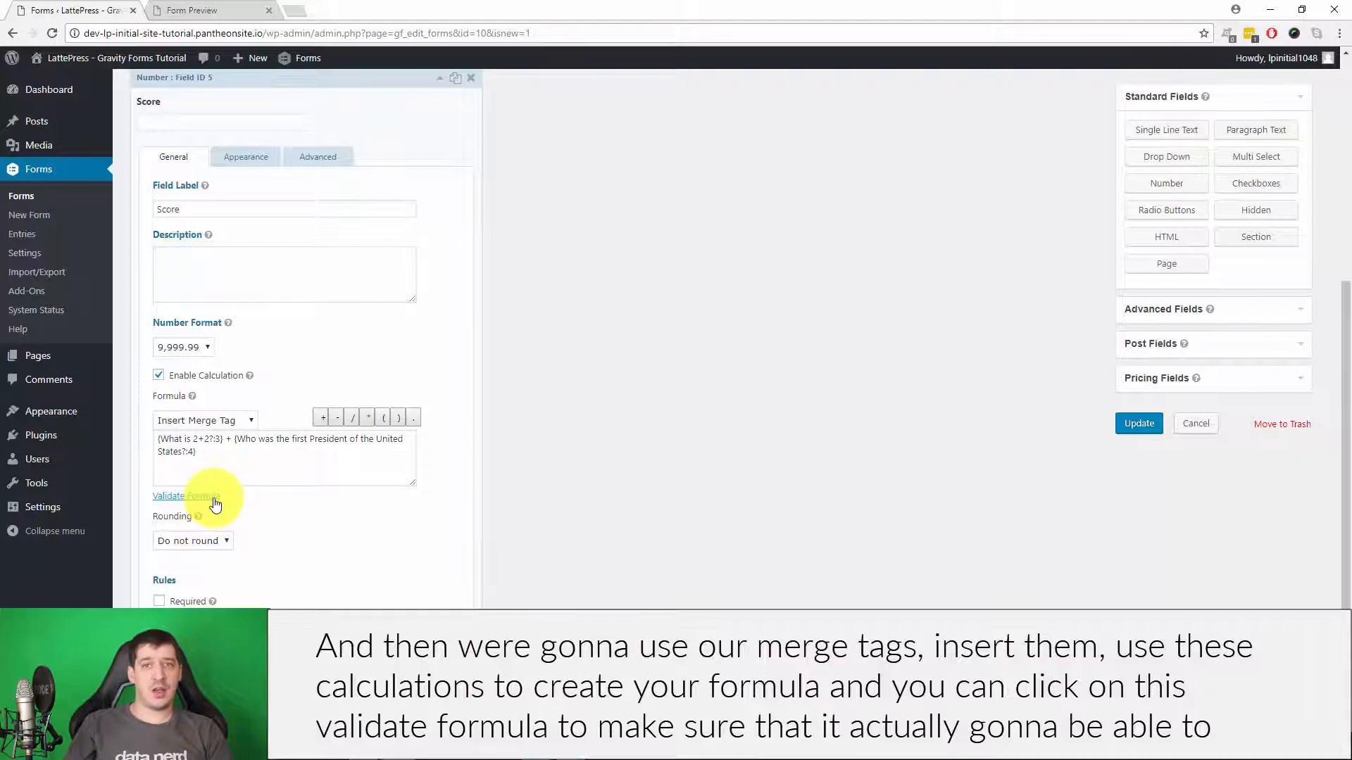
click(185, 495)
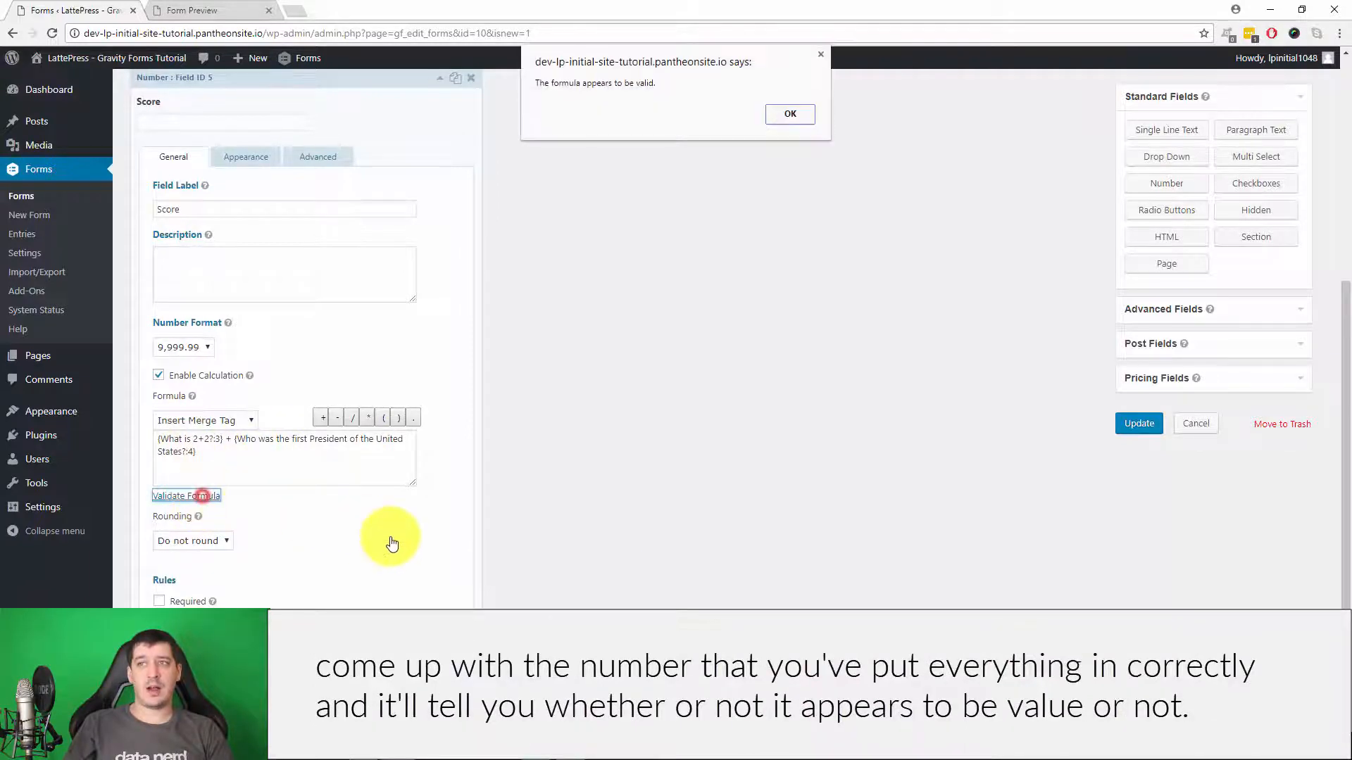
click(788, 113)
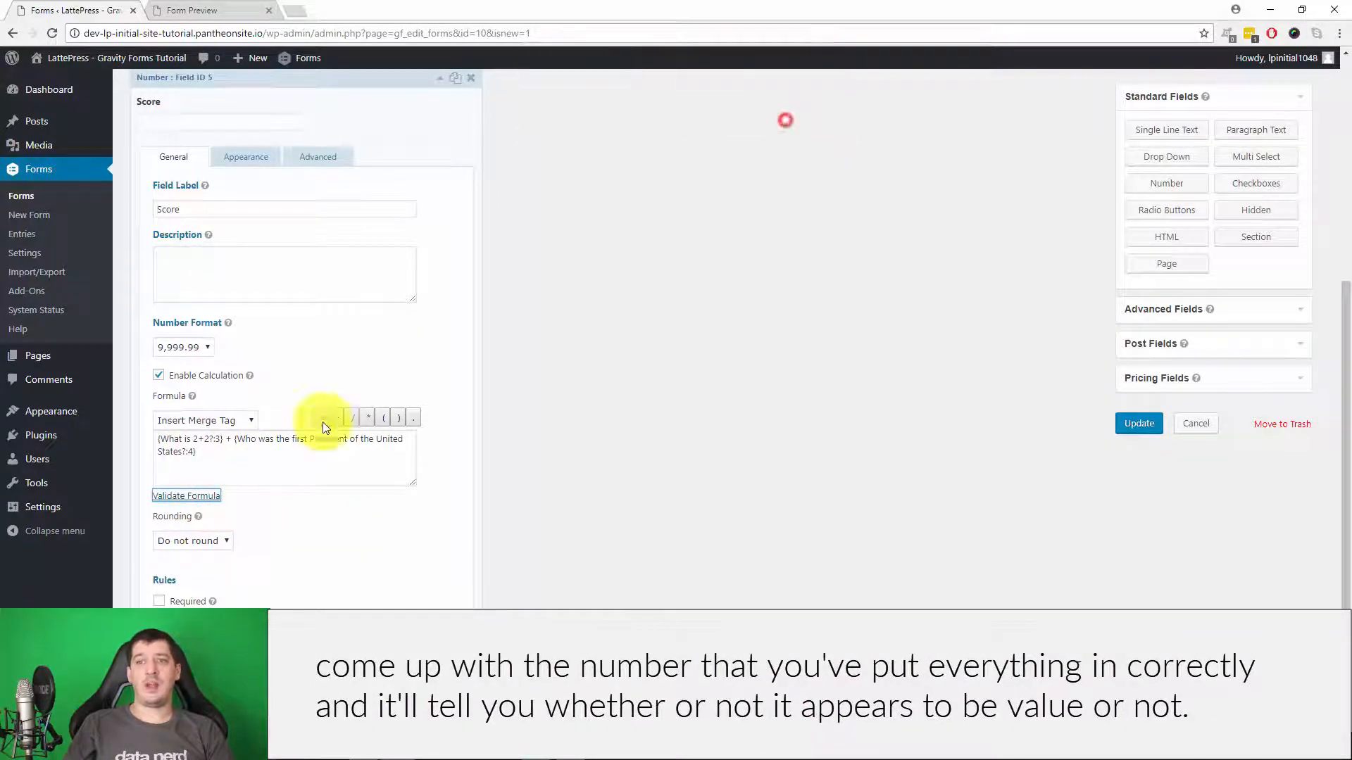
click(192, 540)
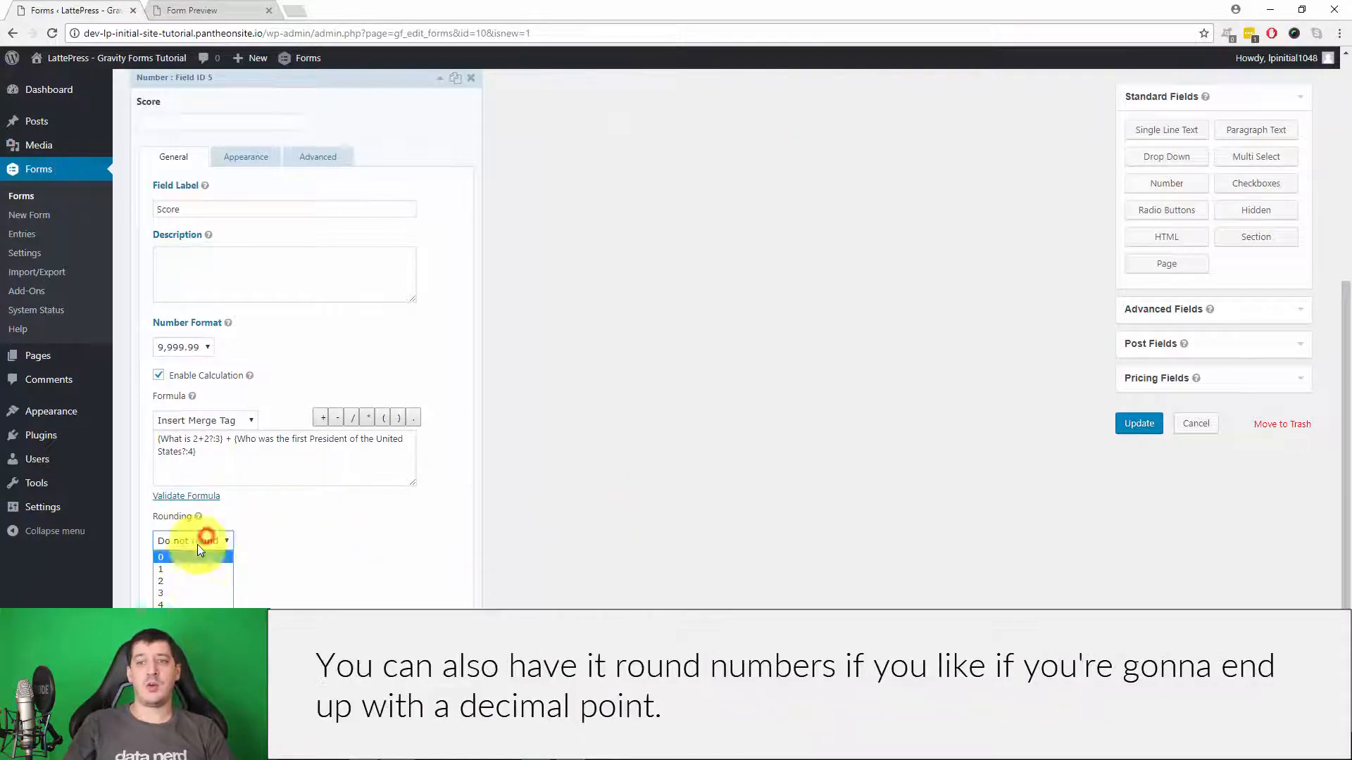
click(192, 540)
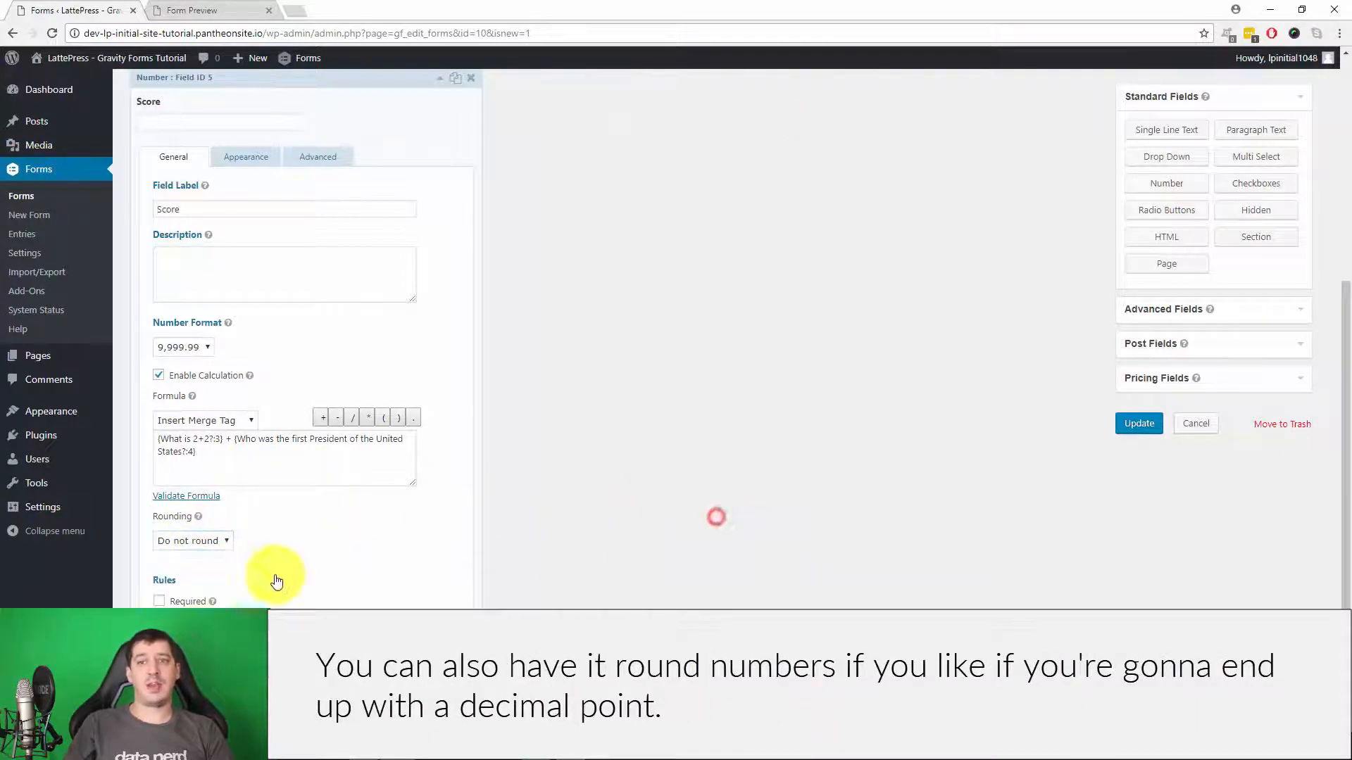